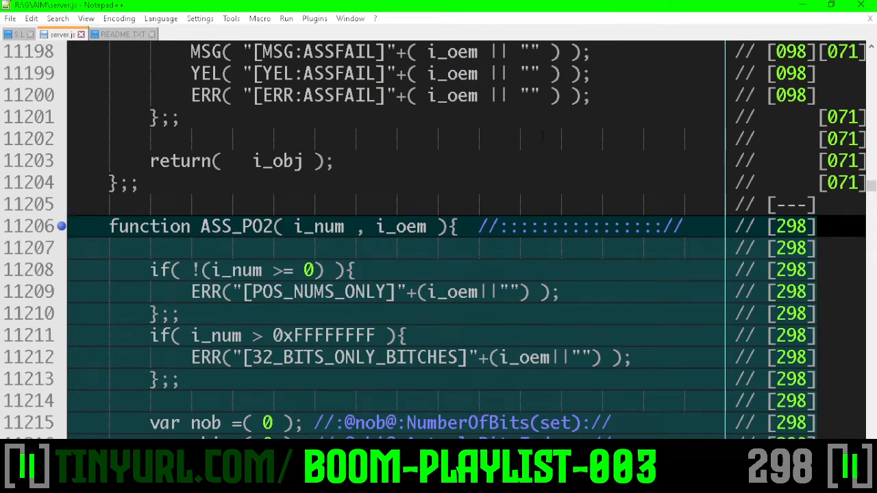
Step: Highlight the ASS_PO2 function name and every use of i_num
{"action": "scroll", "scroll_direction": "down", "scroll_amount": 3}
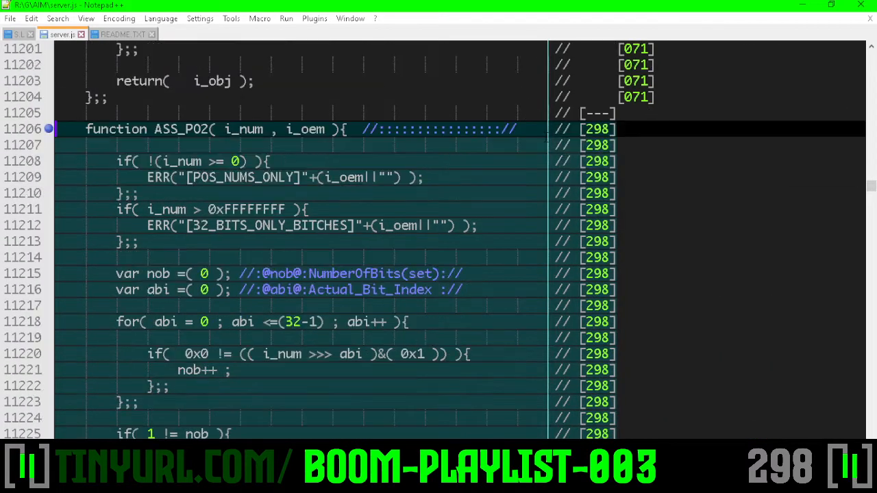
{"action": "double_click", "coordinate": [181, 129]}
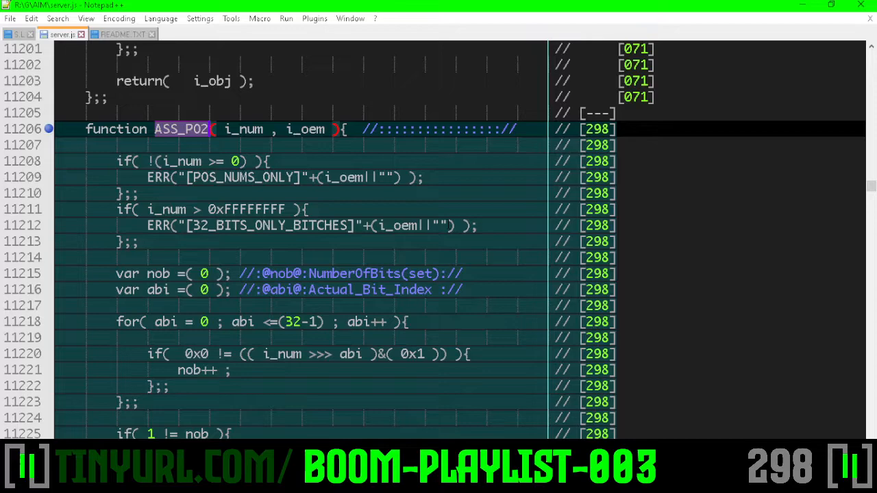
{"action": "scroll", "scroll_direction": "up", "scroll_amount": 3}
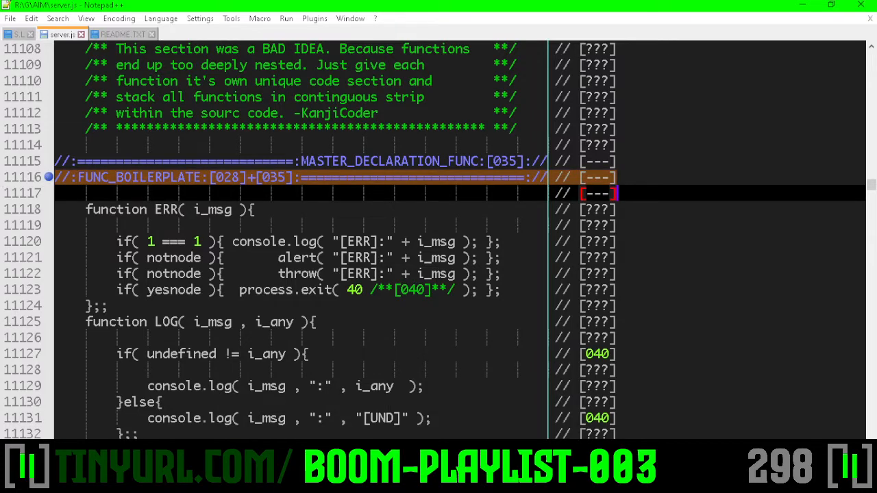
{"action": "scroll", "scroll_direction": "down", "scroll_amount": 3}
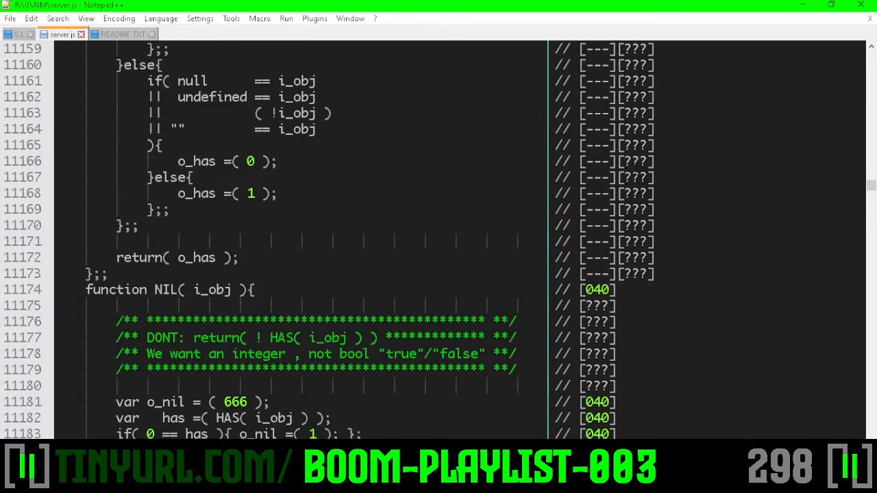
{"action": "scroll", "scroll_direction": "down", "scroll_amount": 3}
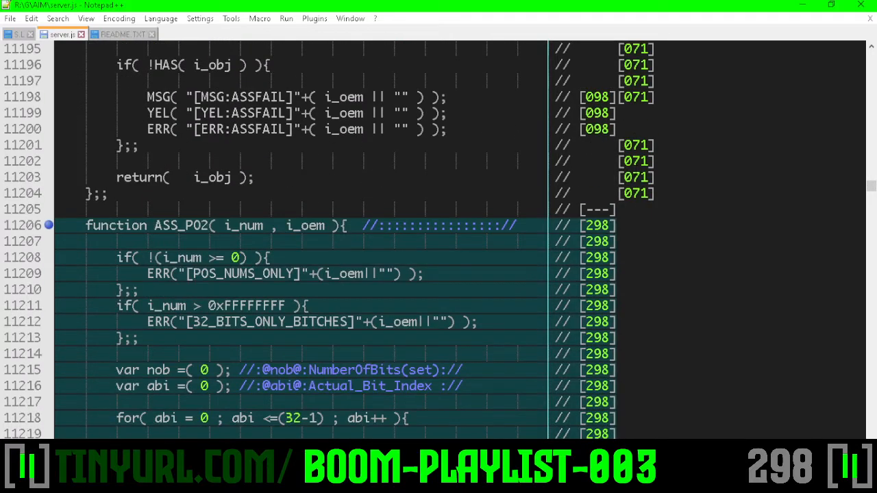
{"action": "double_click", "coordinate": [181, 225]}
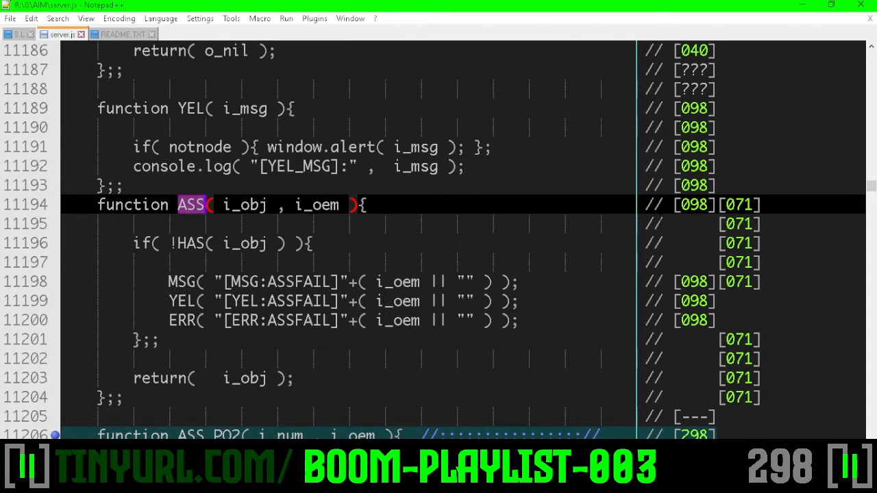
{"action": "scroll", "scroll_direction": "down", "scroll_amount": 3}
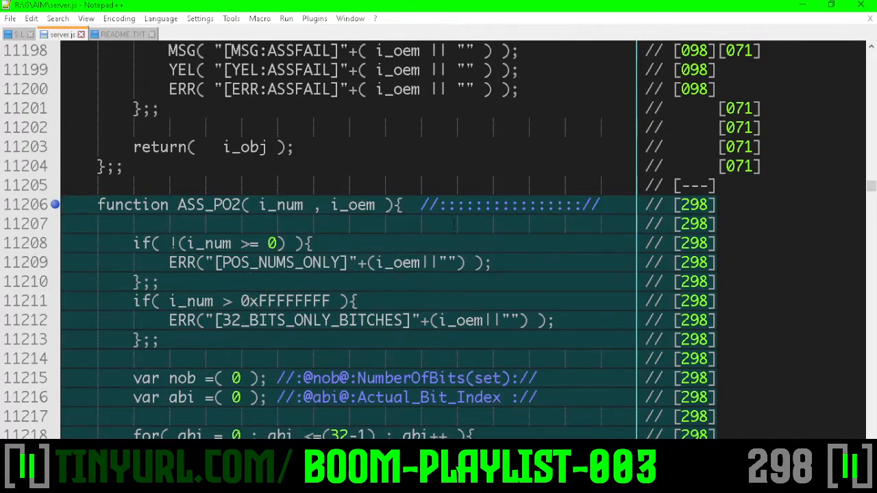
{"action": "double_click", "coordinate": [209, 146]}
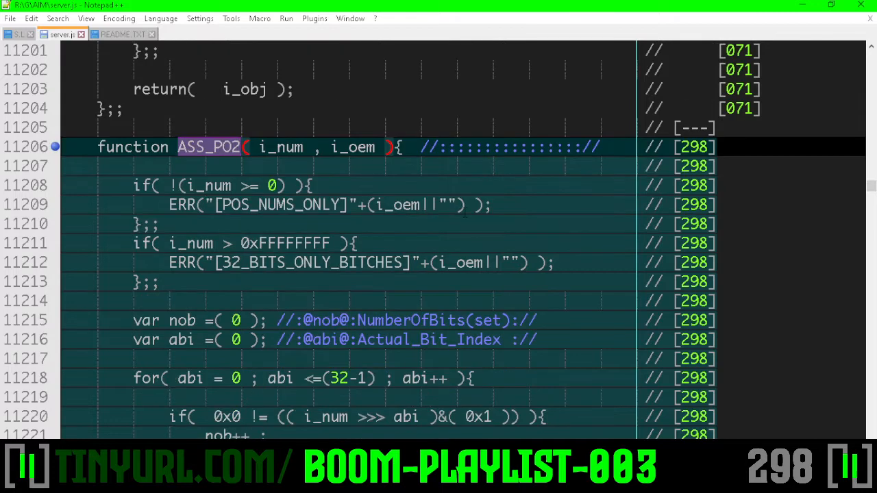
{"action": "double_click", "coordinate": [280, 147]}
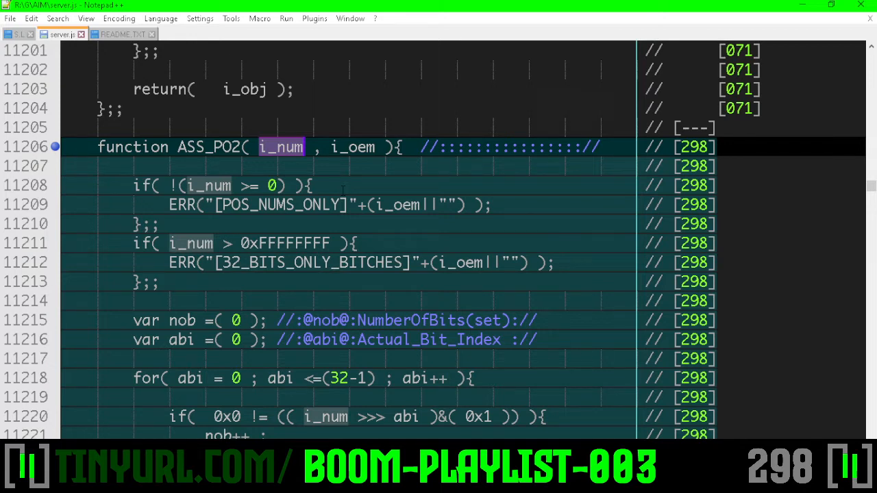
Step: Inspect ASS_PO2's non-negative number check and 32-bit limit check blocks
{"action": "double_click", "coordinate": [353, 146]}
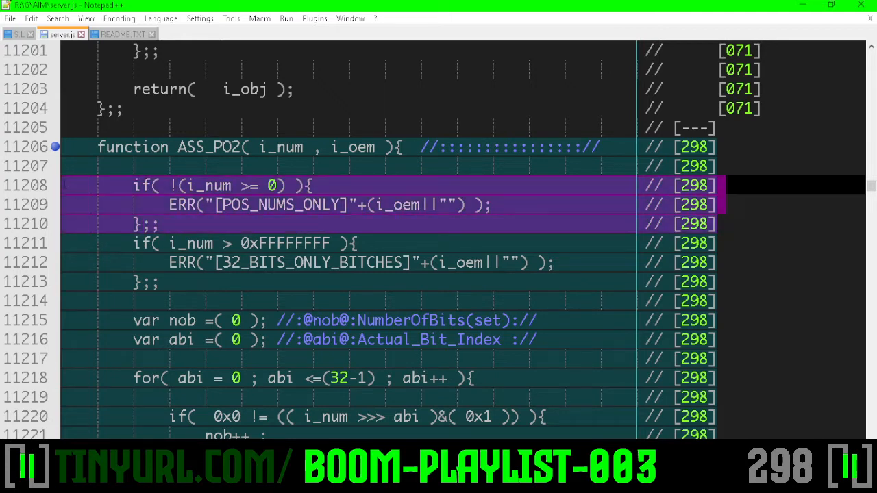
{"action": "mouse_move", "coordinate": [206, 233]}
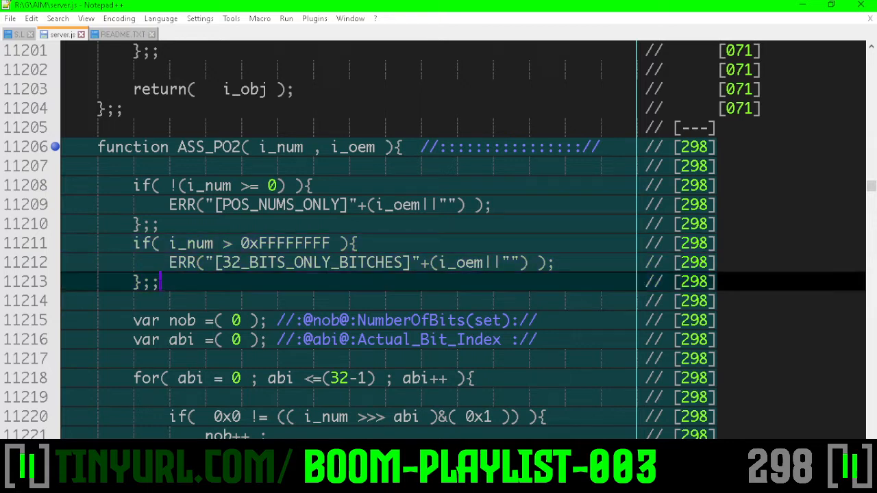
{"action": "double_click", "coordinate": [282, 243]}
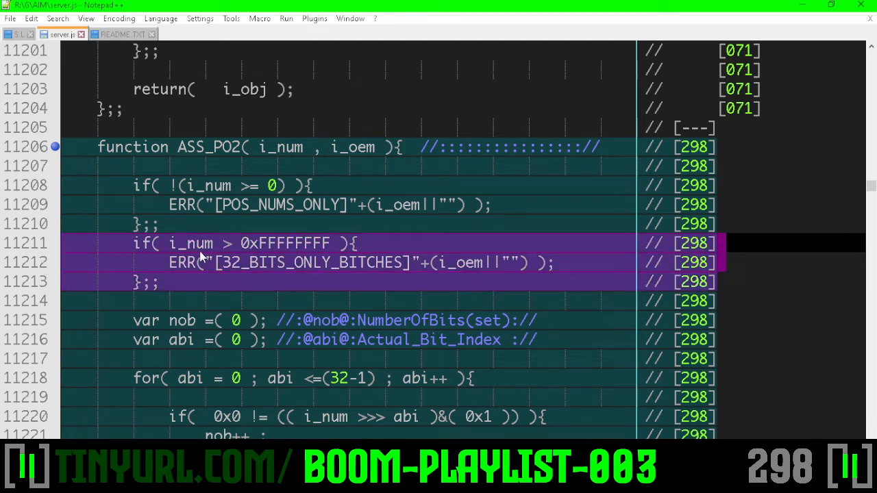
{"action": "mouse_move", "coordinate": [156, 286]}
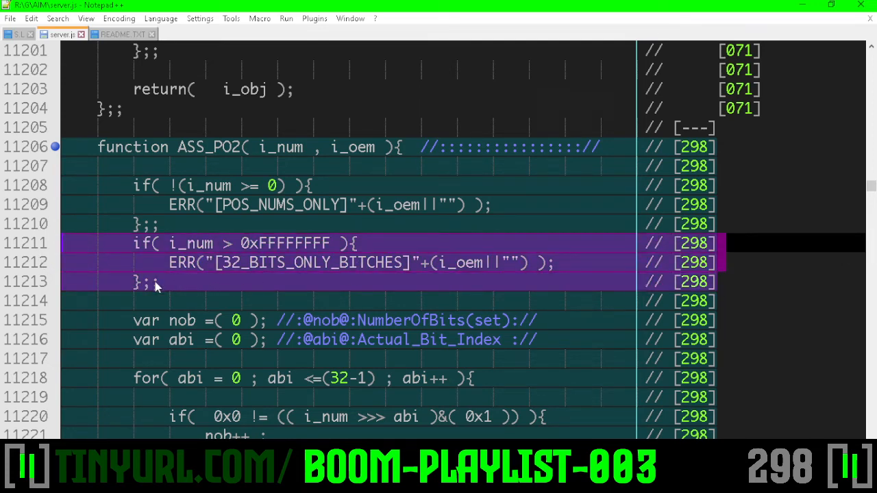
{"action": "scroll", "scroll_direction": "down", "scroll_amount": 3}
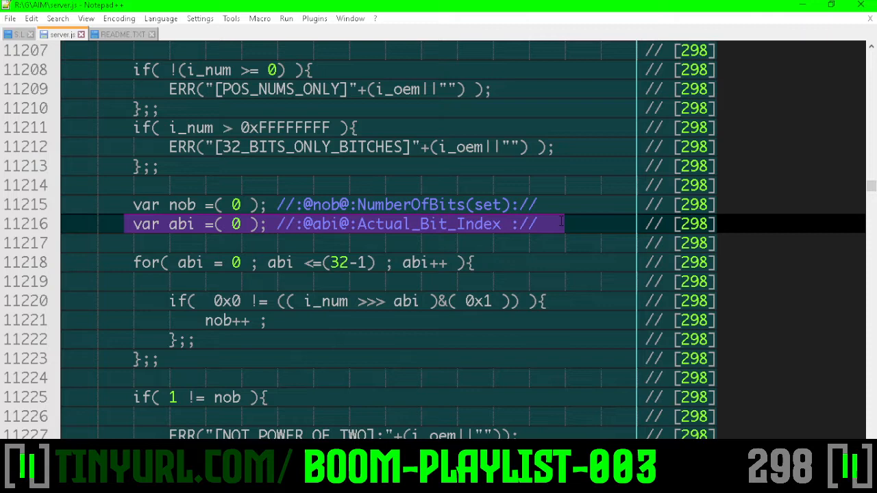
{"action": "scroll", "scroll_direction": "down", "scroll_amount": 3}
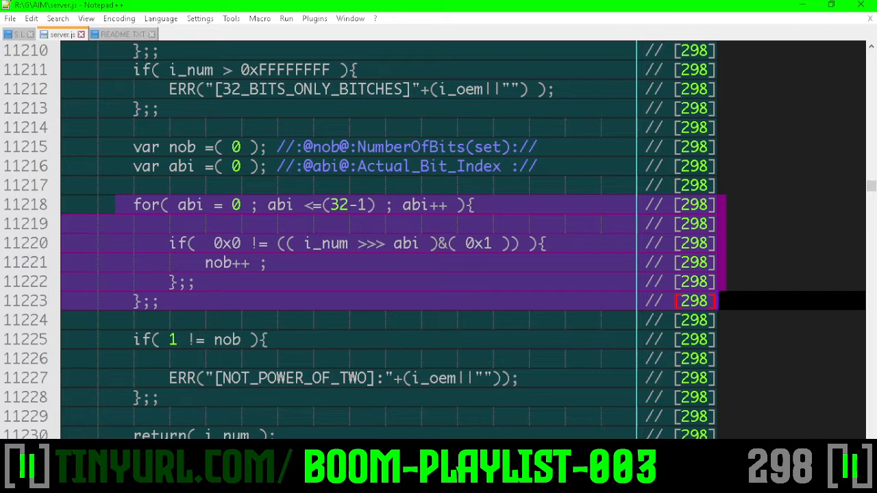
{"action": "mouse_move", "coordinate": [397, 313]}
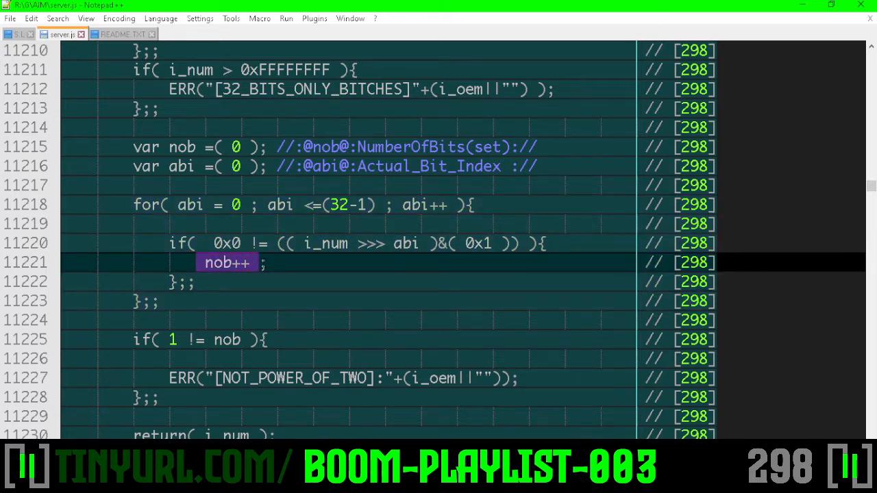
{"action": "left_click", "coordinate": [358, 262]}
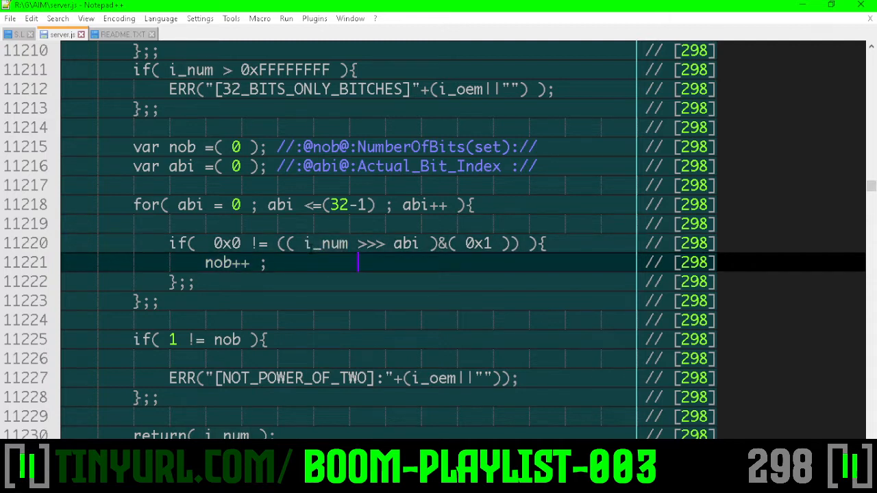
Step: Select the i_num >>> abi shifted-and-masked bit expression and the nob++ increment
{"action": "left_click_drag", "start_coordinate": [305, 243], "coordinate": [423, 243]}
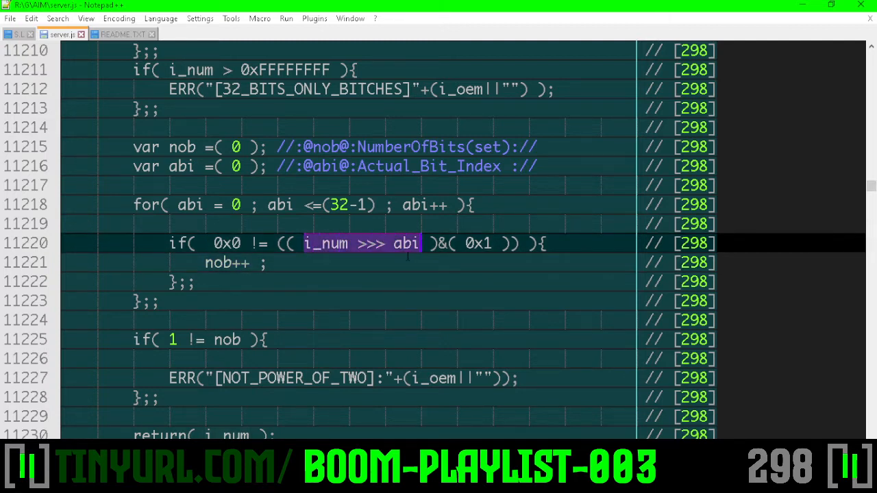
{"action": "double_click", "coordinate": [405, 243]}
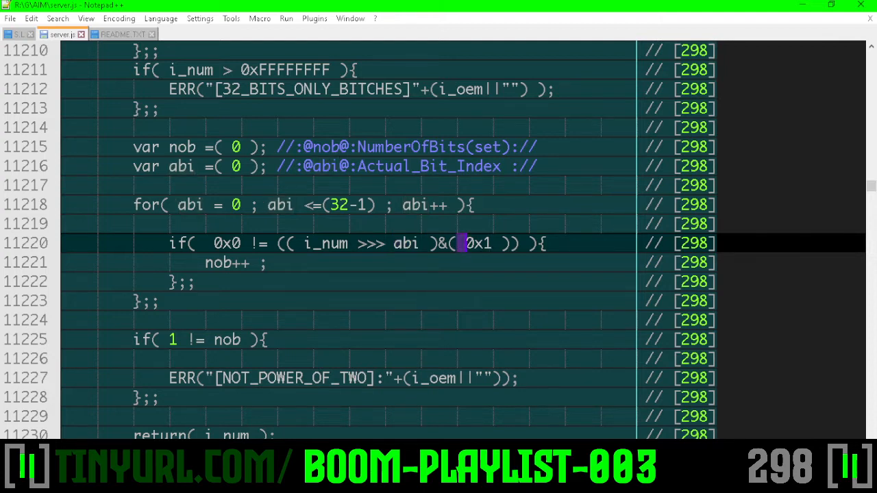
{"action": "double_click", "coordinate": [477, 244]}
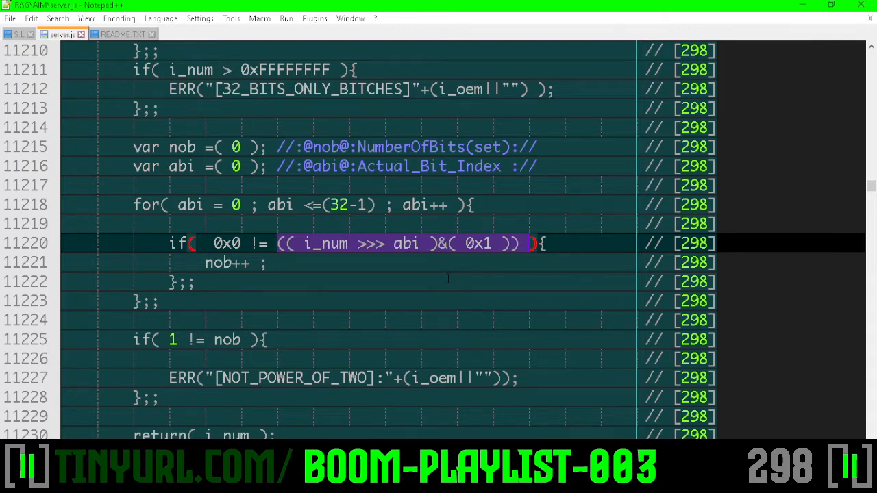
{"action": "double_click", "coordinate": [227, 244]}
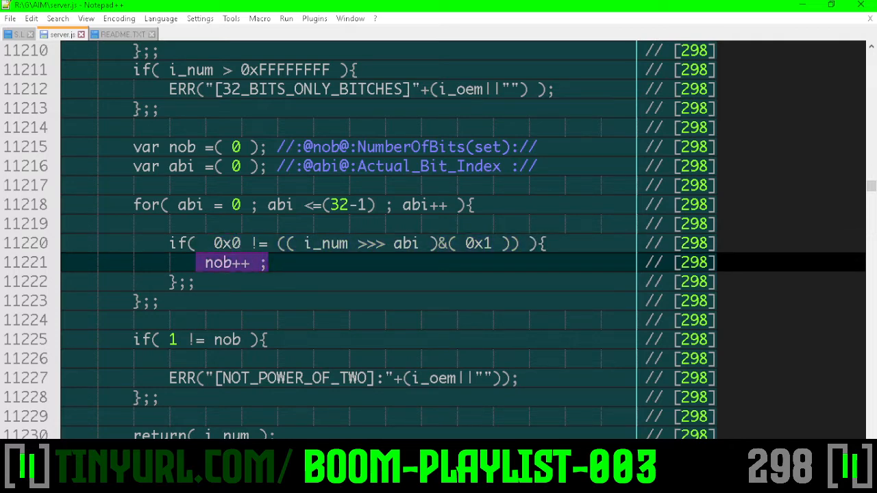
{"action": "scroll", "scroll_direction": "down", "scroll_amount": 3}
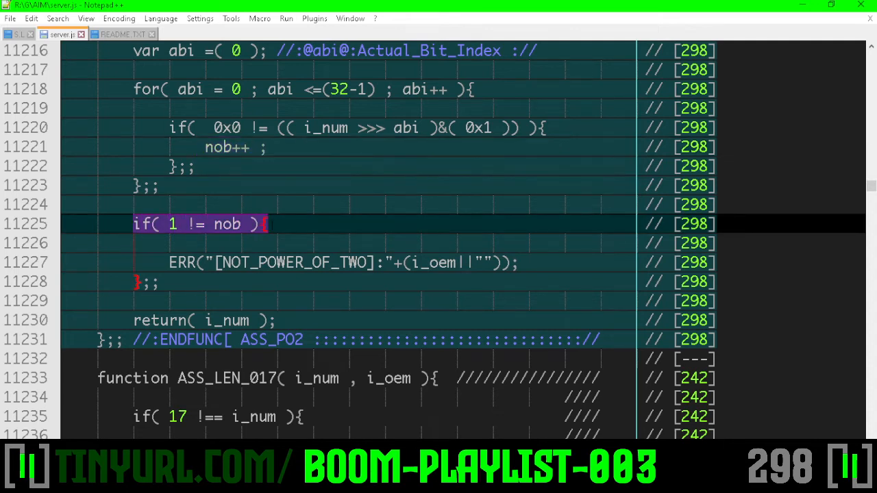
Step: Review the i_num return, then scroll down to the F_MIPWASP function near line 13706
{"action": "left_click", "coordinate": [172, 263]}
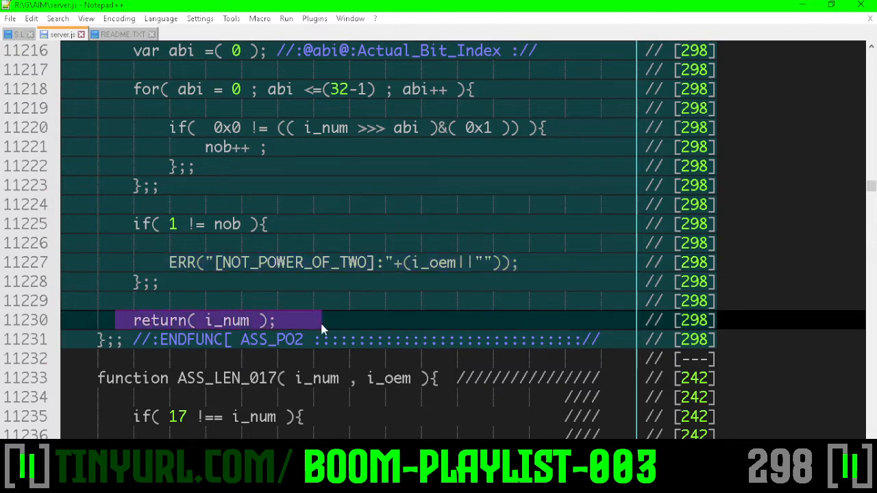
{"action": "scroll", "scroll_direction": "up", "scroll_amount": 3}
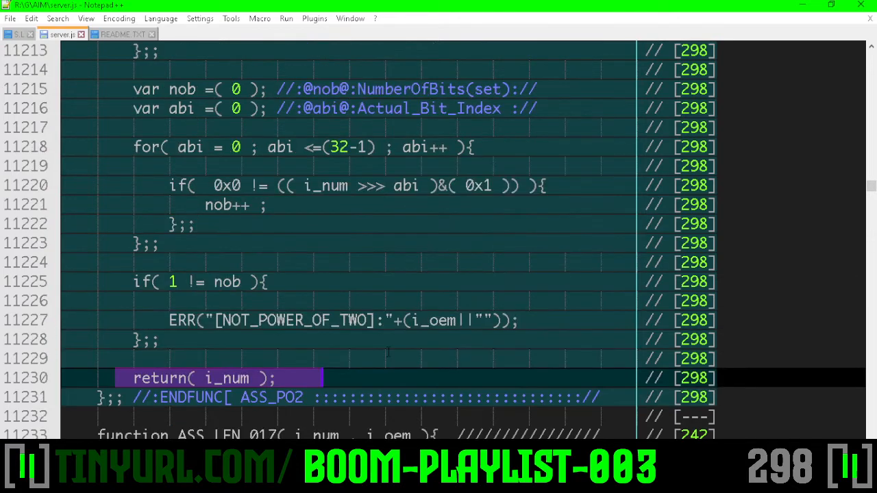
{"action": "scroll", "scroll_direction": "up", "scroll_amount": 3}
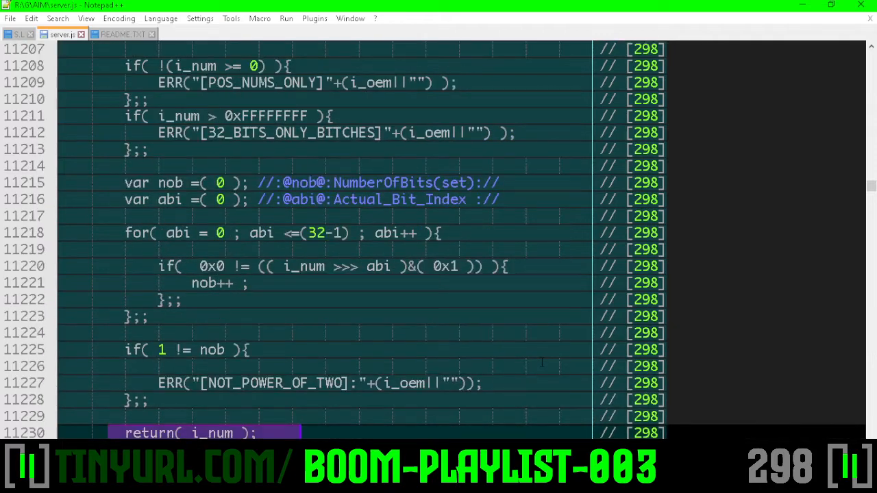
{"action": "scroll", "scroll_direction": "down", "scroll_amount": 3}
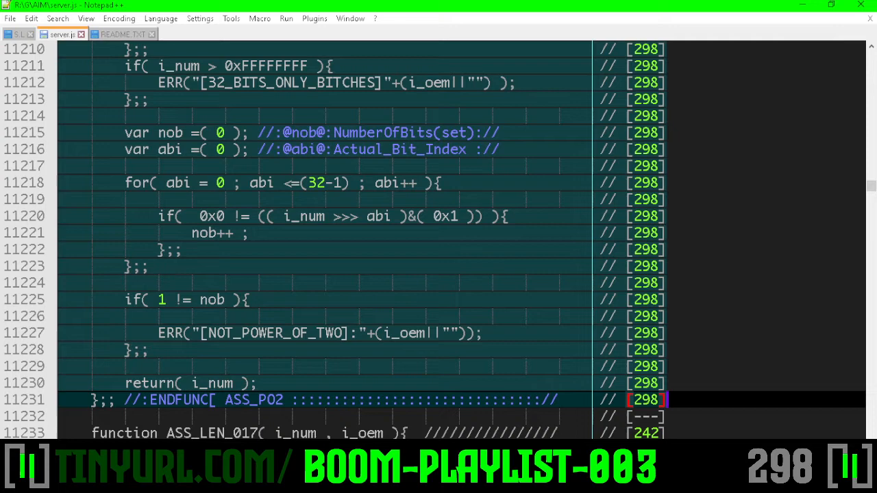
{"action": "scroll", "scroll_direction": "down", "scroll_amount": 3}
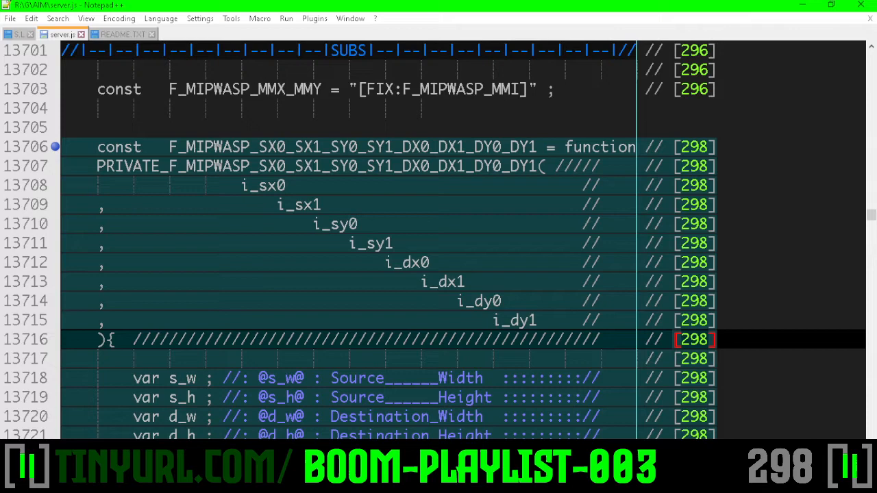
{"action": "scroll", "scroll_direction": "down", "scroll_amount": 3}
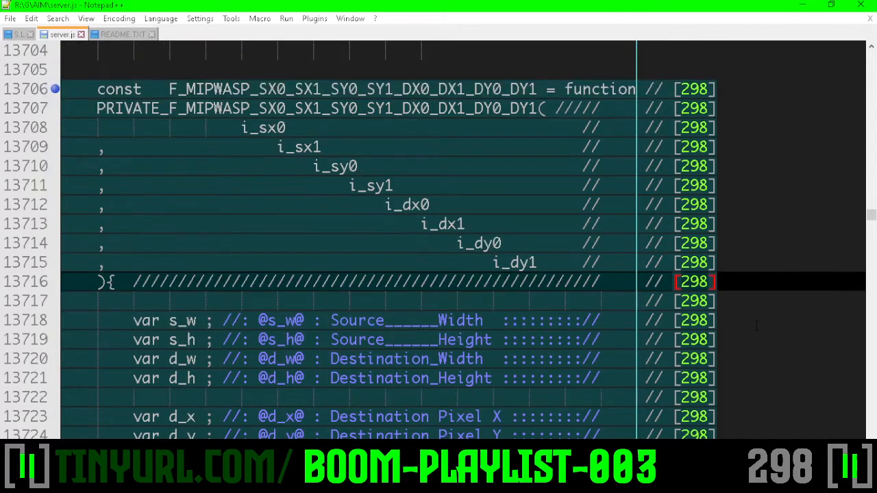
{"action": "scroll", "scroll_direction": "down", "scroll_amount": 3}
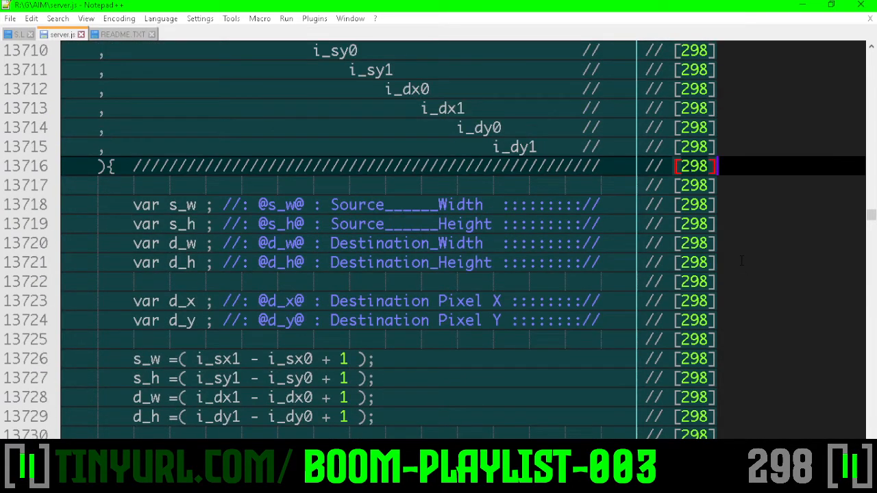
{"action": "scroll", "scroll_direction": "down", "scroll_amount": 3}
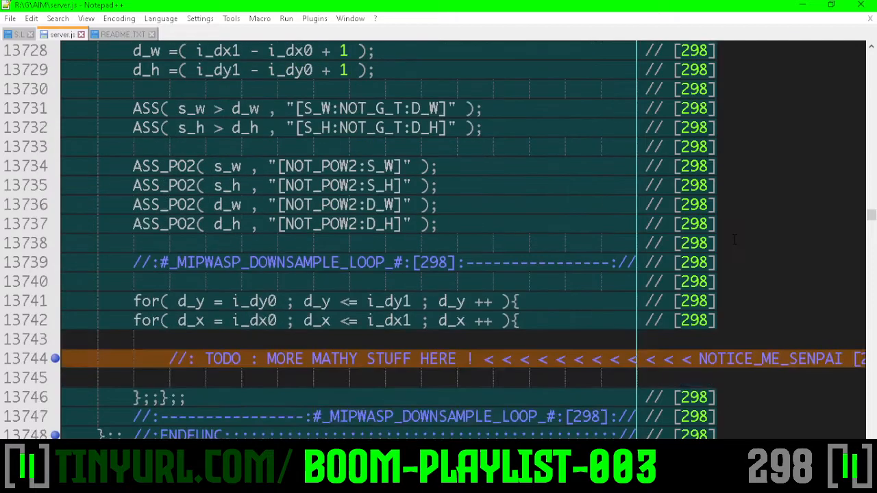
{"action": "scroll", "scroll_direction": "up", "scroll_amount": 3}
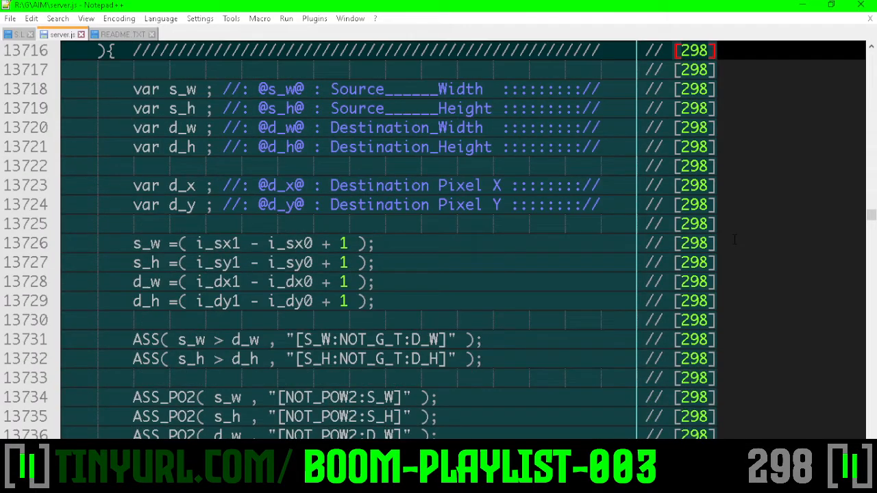
{"action": "scroll", "scroll_direction": "up", "scroll_amount": 3}
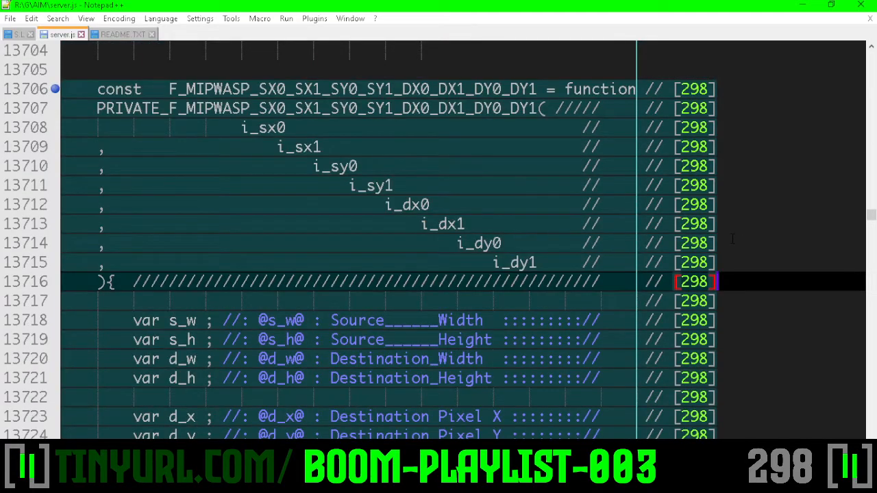
{"action": "scroll", "scroll_direction": "down", "scroll_amount": 3}
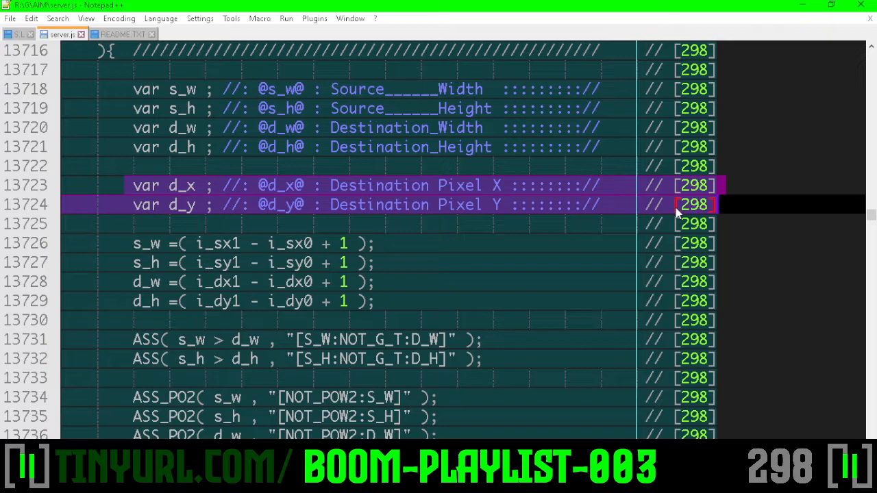
{"action": "scroll", "scroll_direction": "down", "scroll_amount": 3}
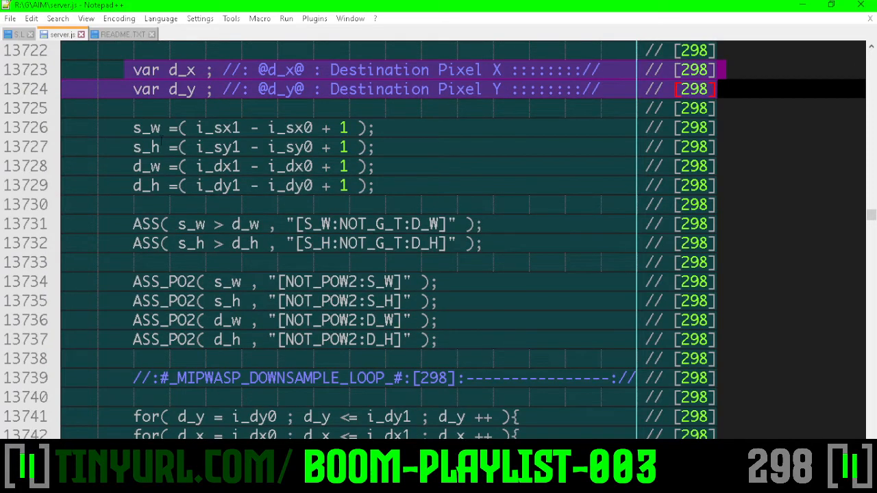
{"action": "scroll", "scroll_direction": "up", "scroll_amount": 3}
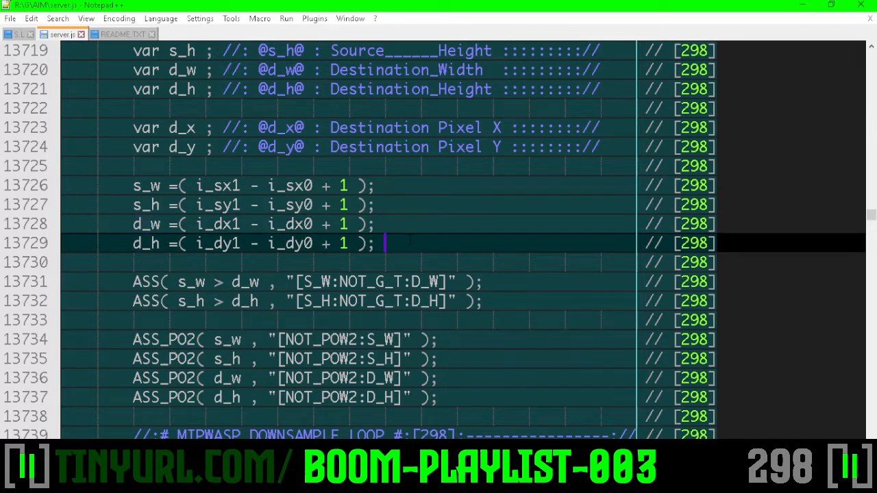
{"action": "scroll", "scroll_direction": "down", "scroll_amount": 3}
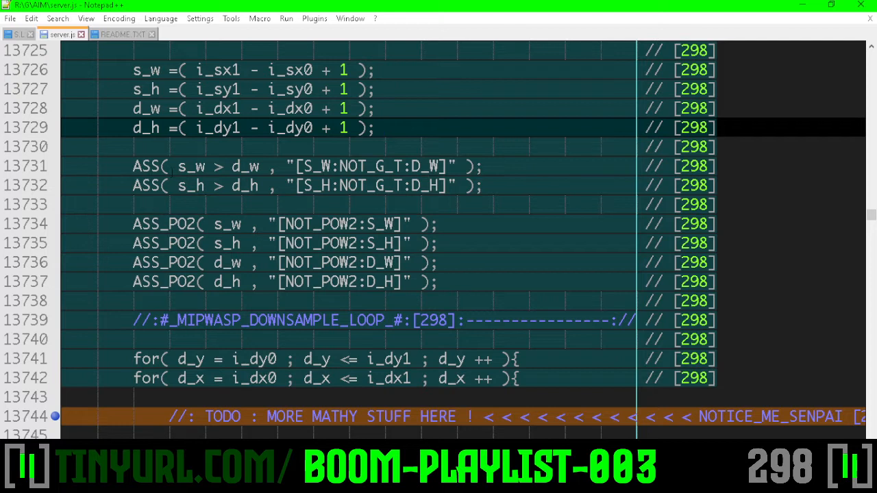
{"action": "double_click", "coordinate": [191, 166]}
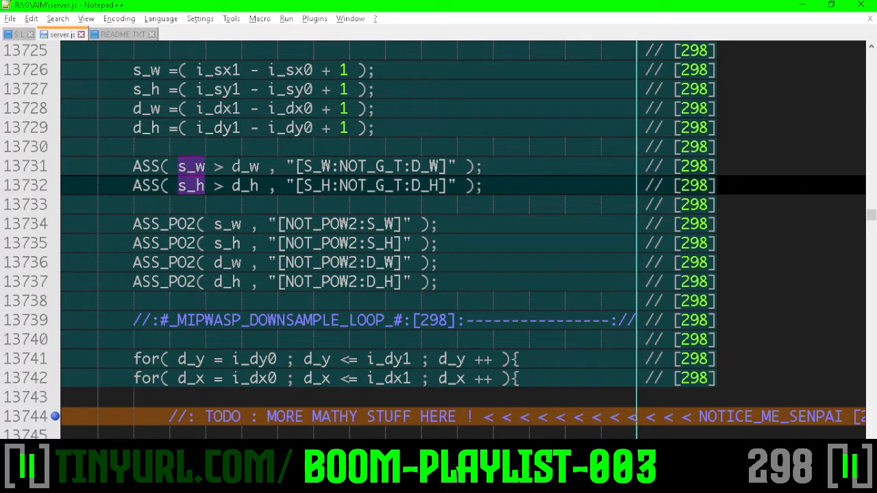
{"action": "double_click", "coordinate": [244, 165]}
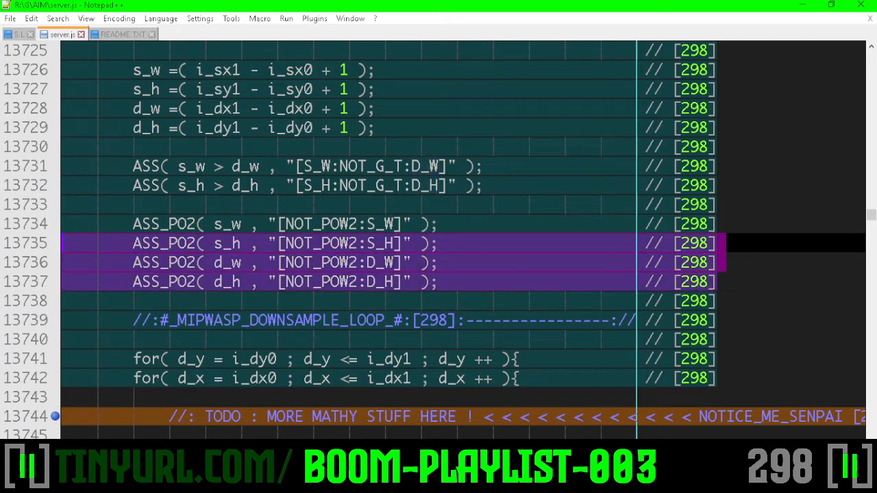
{"action": "scroll", "scroll_direction": "down", "scroll_amount": 3}
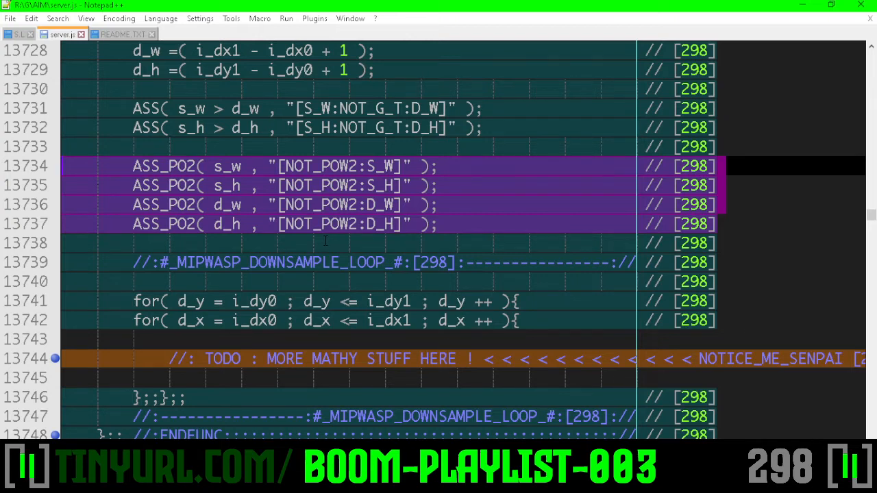
{"action": "double_click", "coordinate": [226, 166]}
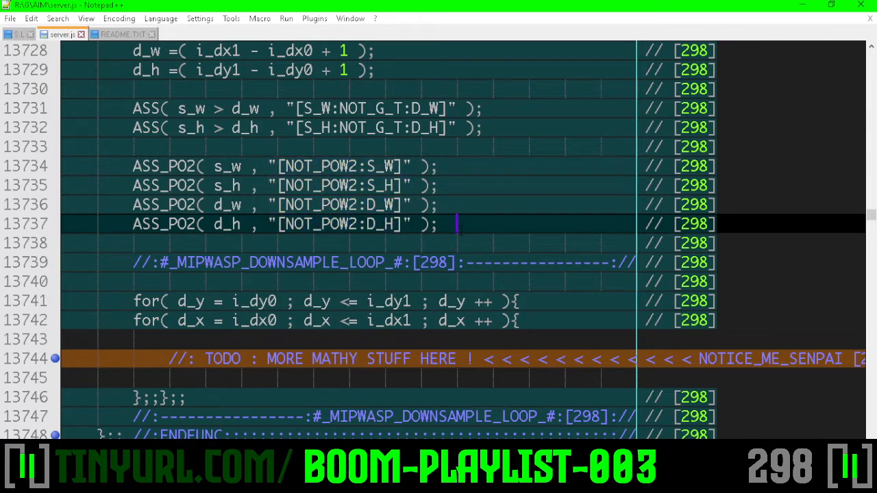
{"action": "scroll", "scroll_direction": "down", "scroll_amount": 3}
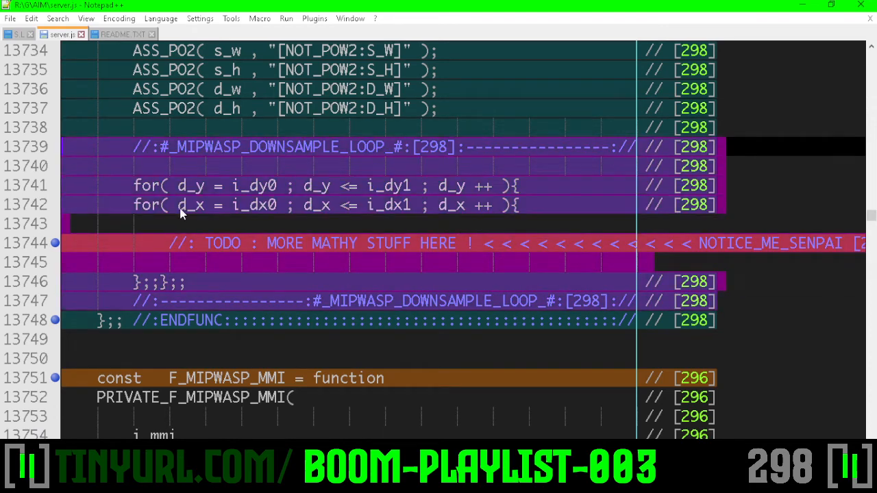
Step: Select the nested loop headers and jump to the #_MIPWASP_DOWNSAMPLE_LOOP_# documentation block
{"action": "left_click", "coordinate": [179, 205]}
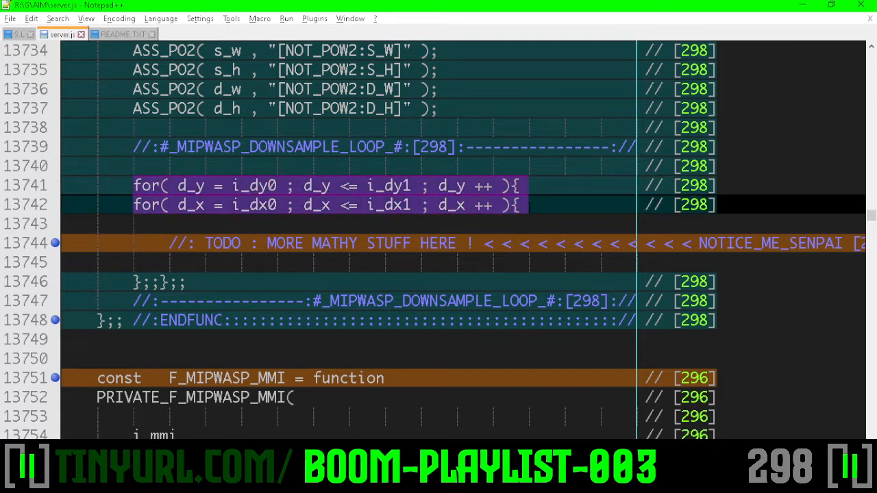
{"action": "mouse_move", "coordinate": [531, 205]}
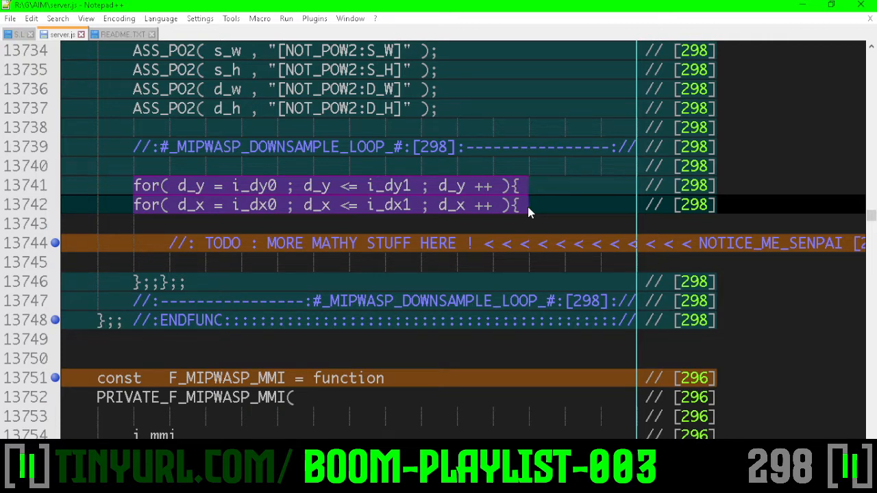
{"action": "left_click", "coordinate": [524, 185]}
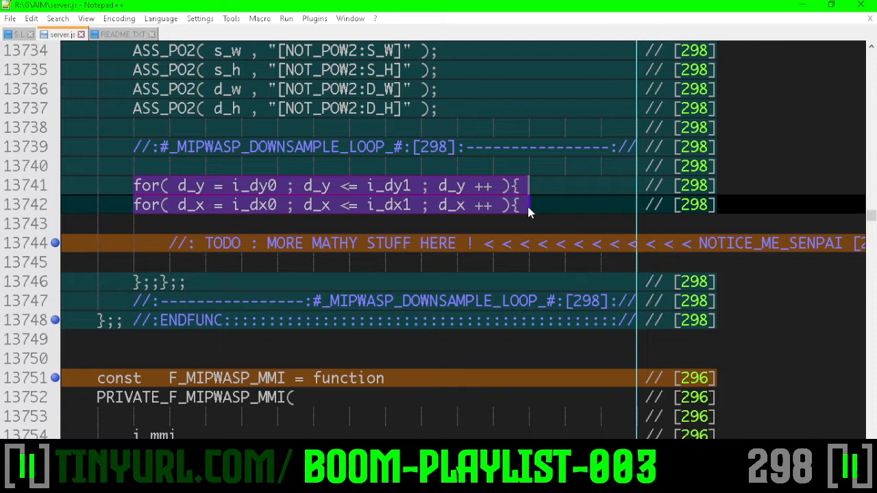
{"action": "mouse_move", "coordinate": [527, 204]}
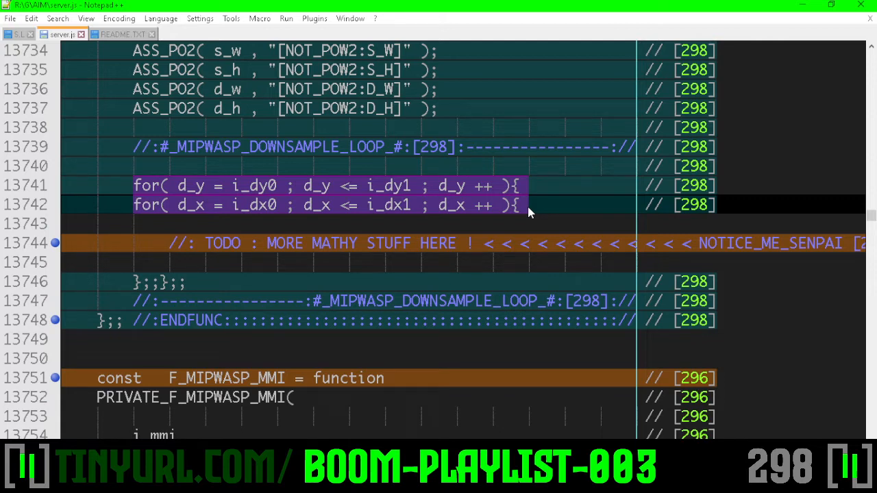
{"action": "left_click", "coordinate": [526, 185]}
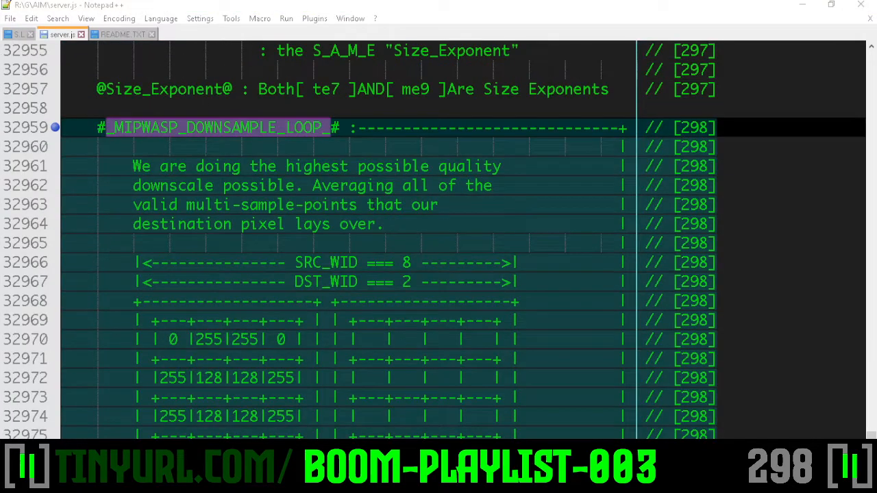
{"action": "scroll", "scroll_direction": "down", "scroll_amount": 3}
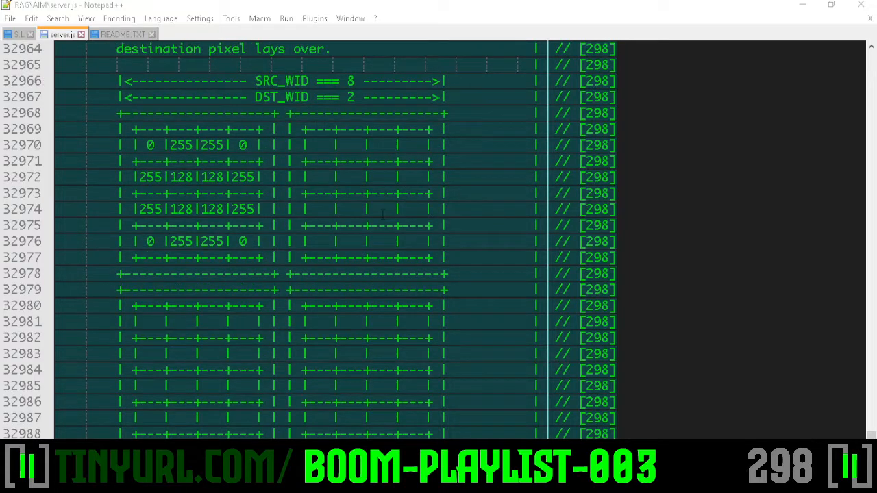
{"action": "left_click_drag", "start_coordinate": [108, 110], "coordinate": [317, 311]}
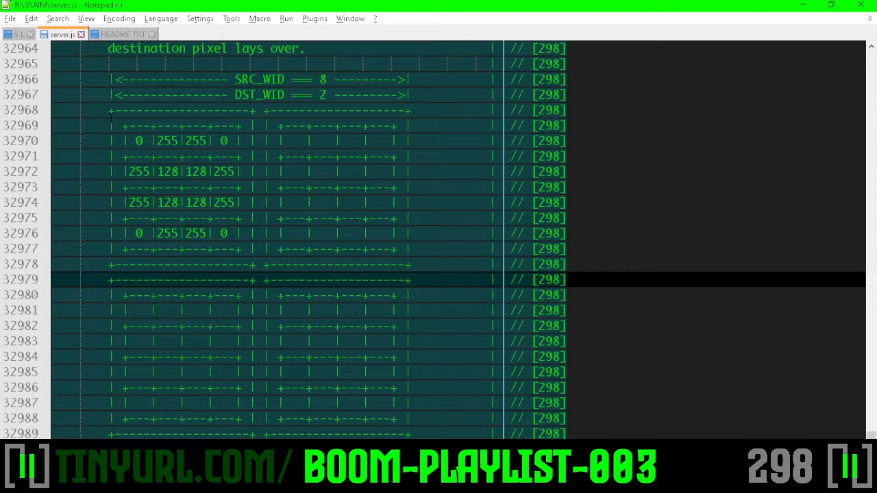
{"action": "left_click_drag", "start_coordinate": [109, 109], "coordinate": [407, 433]}
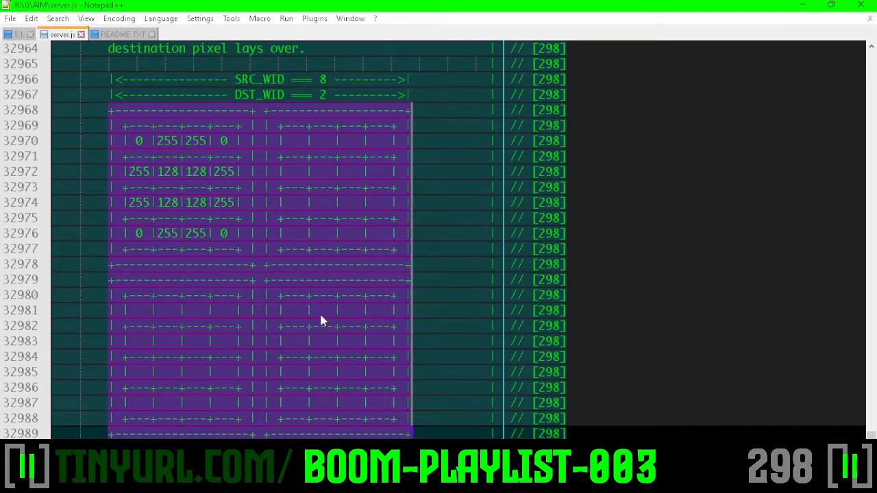
{"action": "mouse_move", "coordinate": [278, 279]}
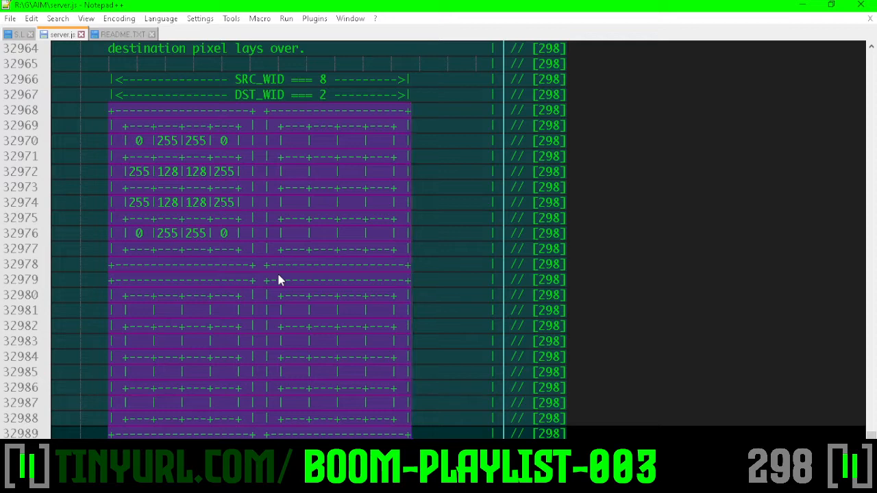
{"action": "left_click", "coordinate": [279, 280]}
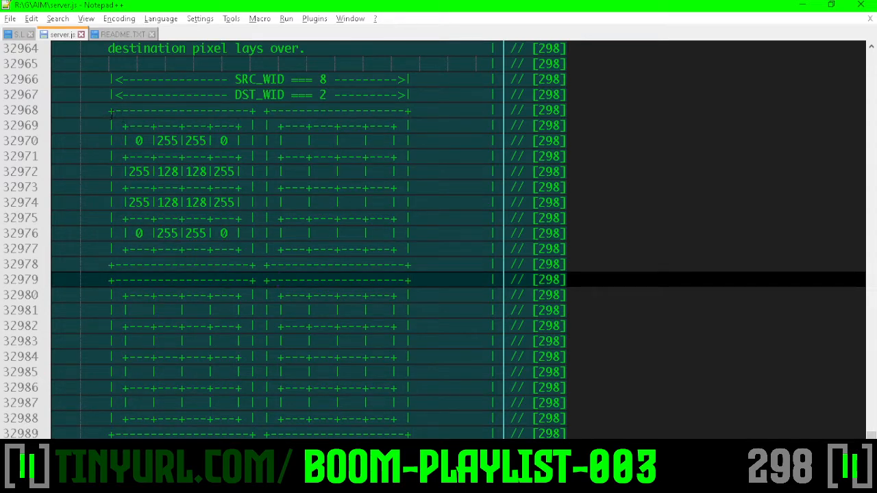
{"action": "left_click_drag", "start_coordinate": [109, 110], "coordinate": [205, 219]}
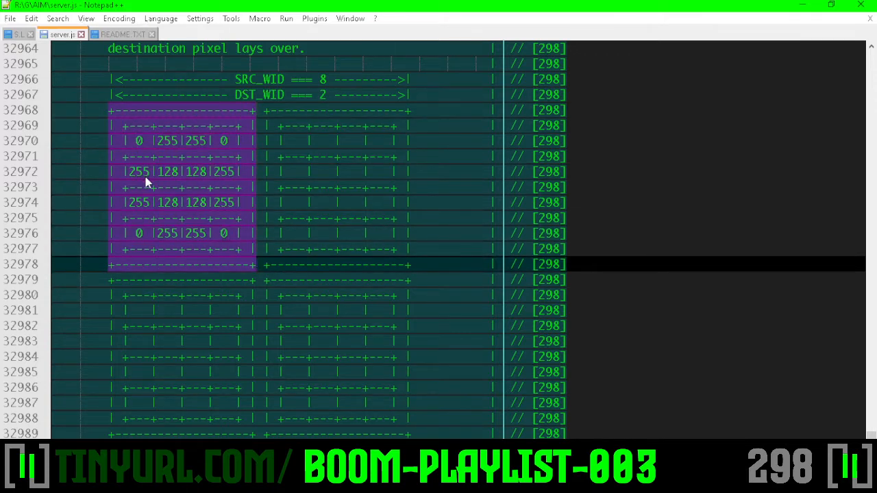
{"action": "mouse_move", "coordinate": [65, 146]}
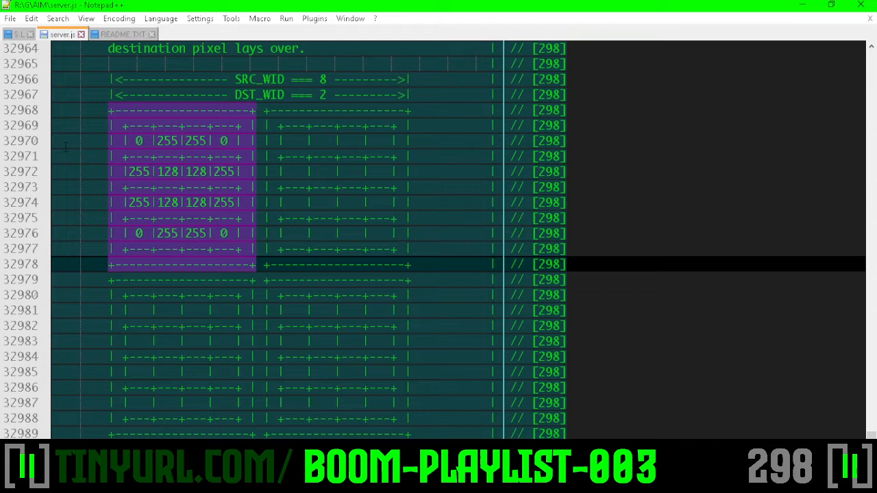
{"action": "mouse_move", "coordinate": [173, 239]}
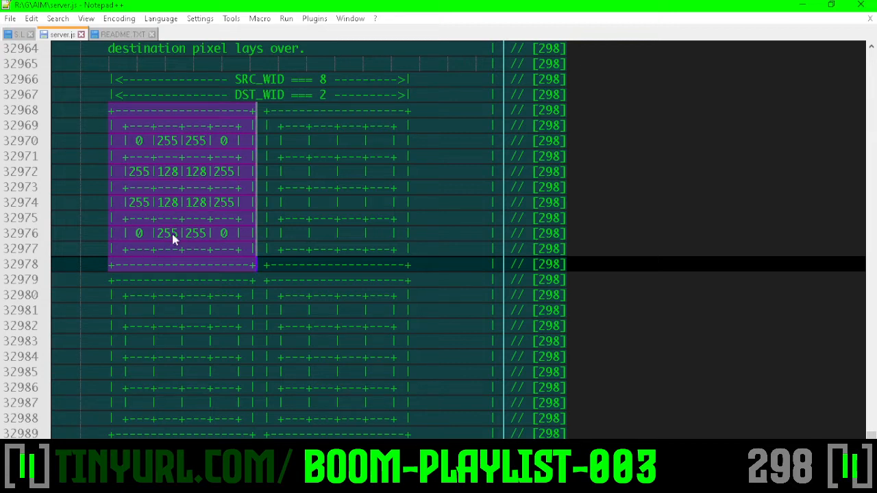
{"action": "mouse_move", "coordinate": [211, 121]}
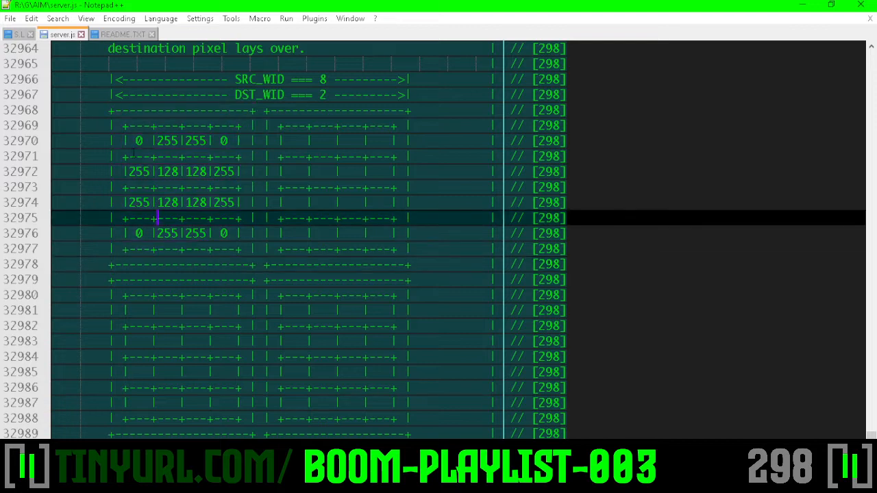
{"action": "left_click_drag", "start_coordinate": [158, 218], "coordinate": [243, 249]}
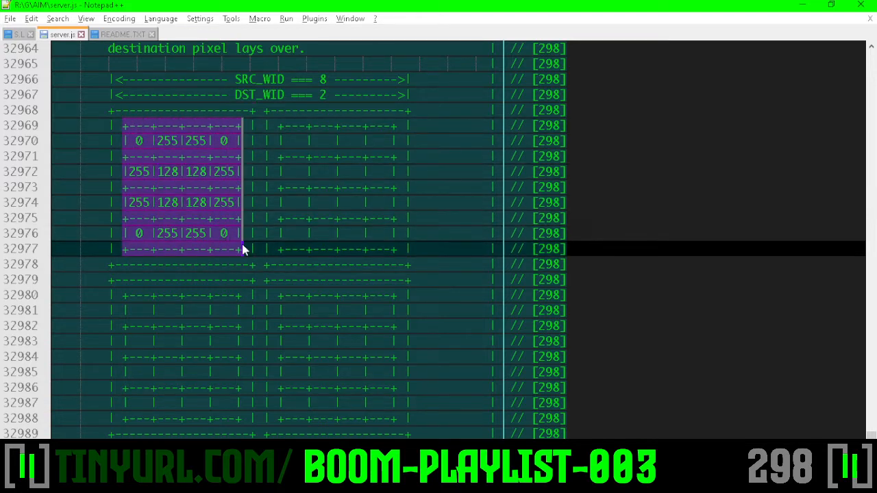
{"action": "mouse_move", "coordinate": [184, 209]}
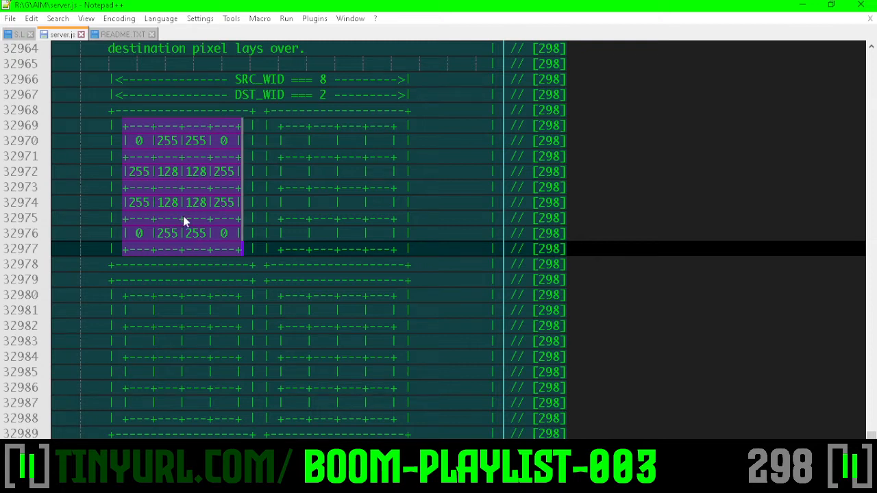
{"action": "left_click", "coordinate": [257, 79]}
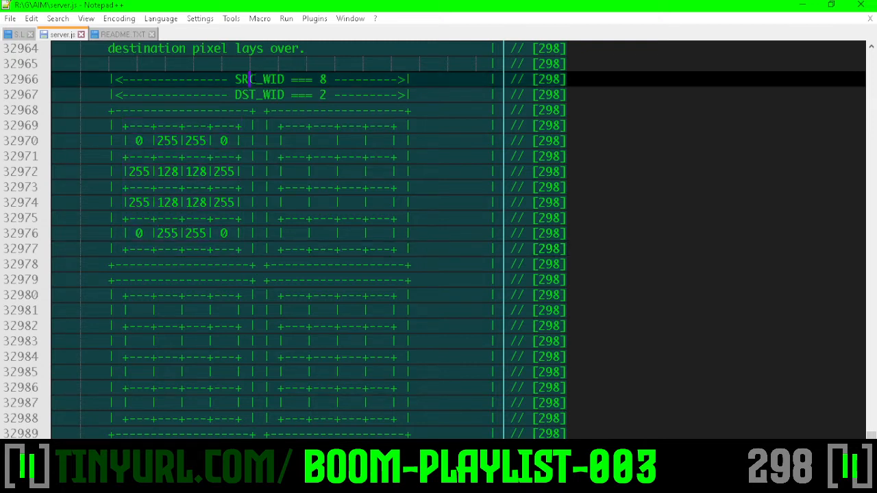
{"action": "double_click", "coordinate": [259, 79]}
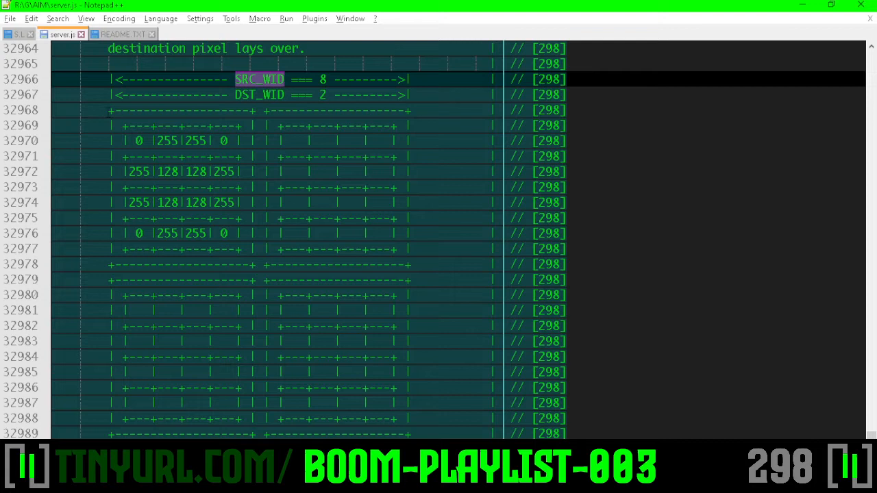
{"action": "left_click_drag", "start_coordinate": [109, 110], "coordinate": [255, 264]}
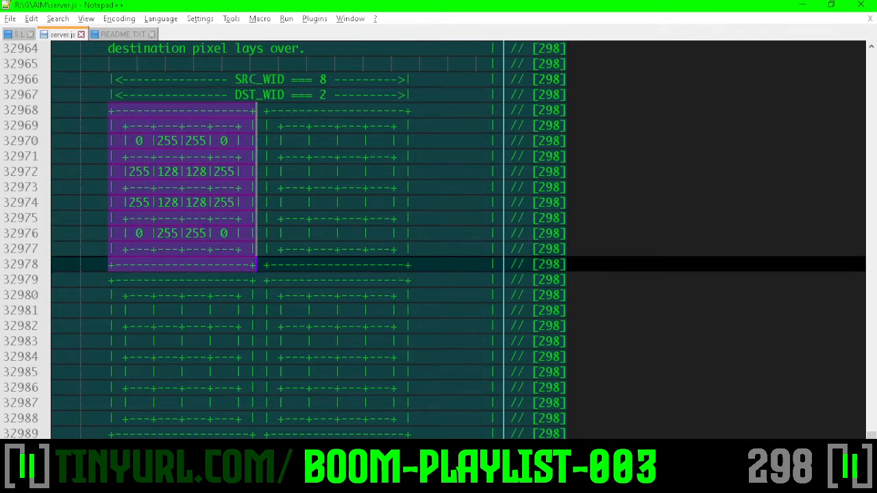
{"action": "mouse_move", "coordinate": [254, 270]}
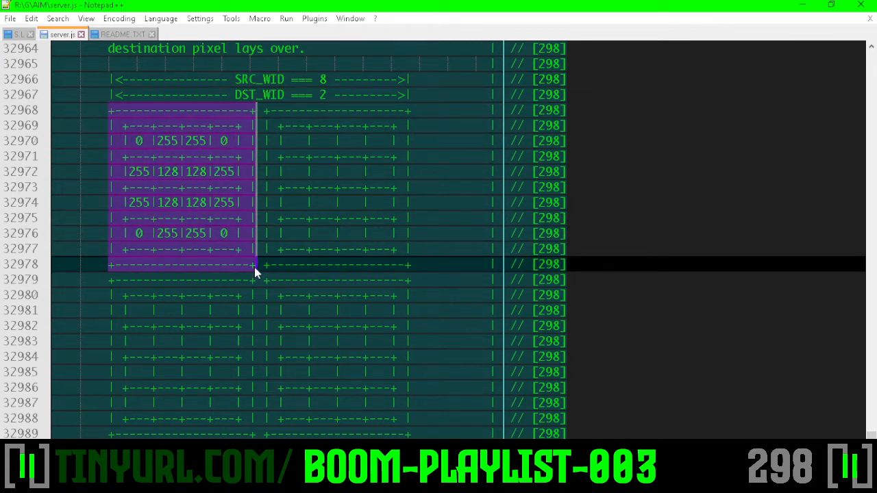
{"action": "left_click", "coordinate": [181, 172]}
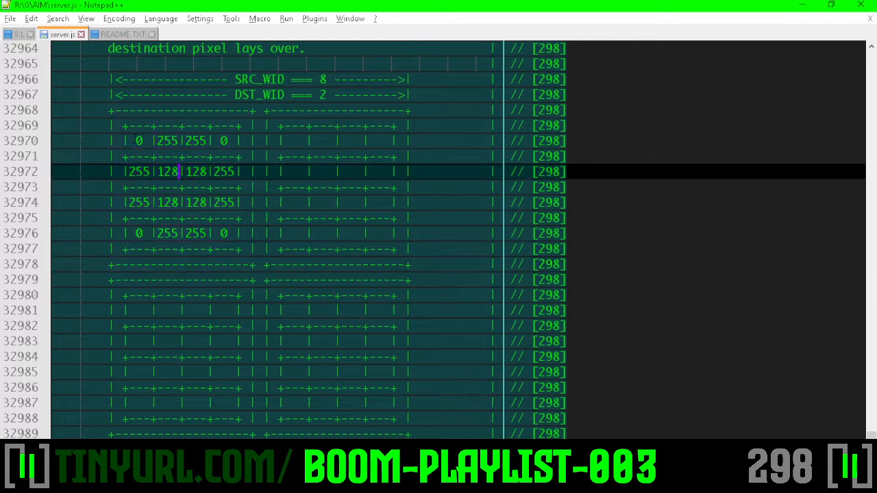
{"action": "left_click_drag", "start_coordinate": [123, 126], "coordinate": [243, 248]}
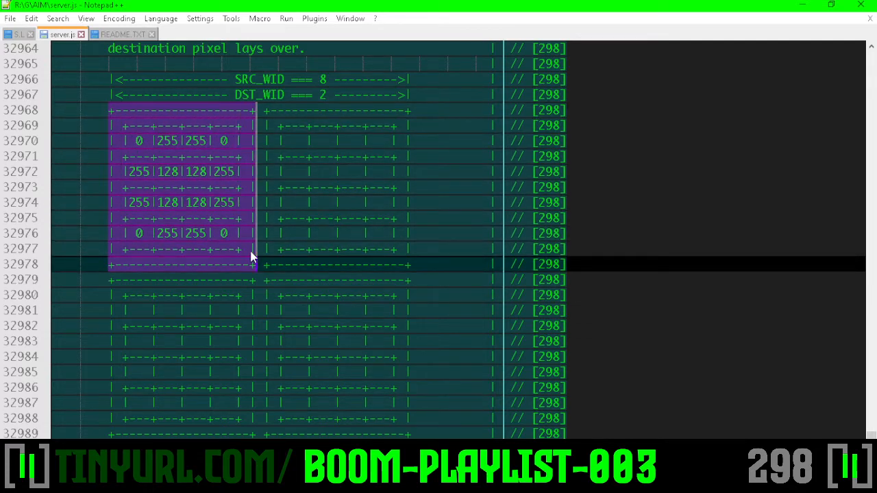
{"action": "scroll", "scroll_direction": "down", "scroll_amount": 3}
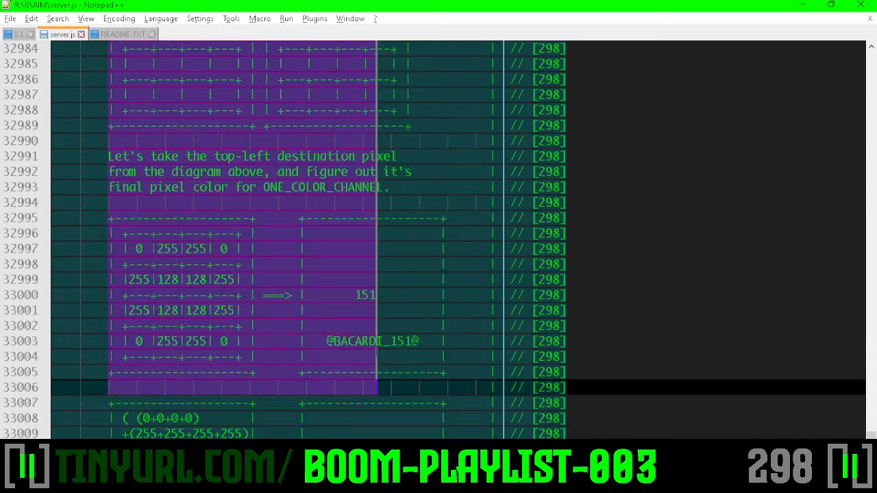
{"action": "scroll", "scroll_direction": "up", "scroll_amount": 3}
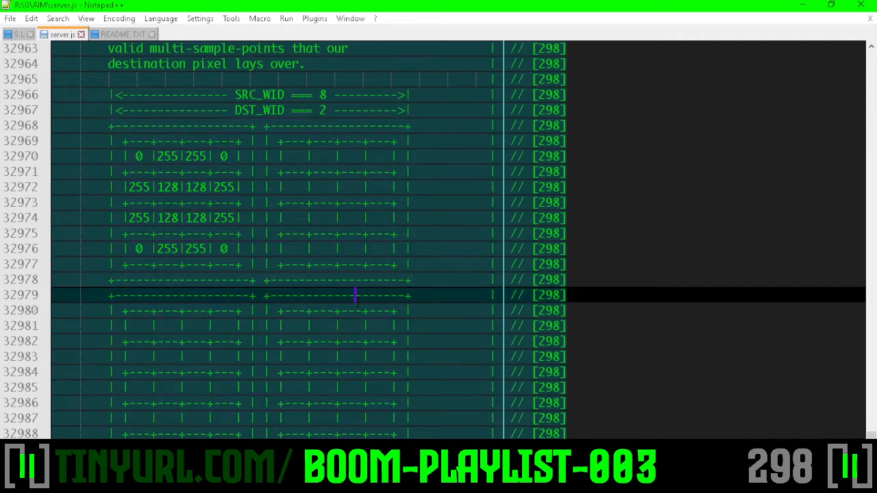
{"action": "scroll", "scroll_direction": "down", "scroll_amount": 3}
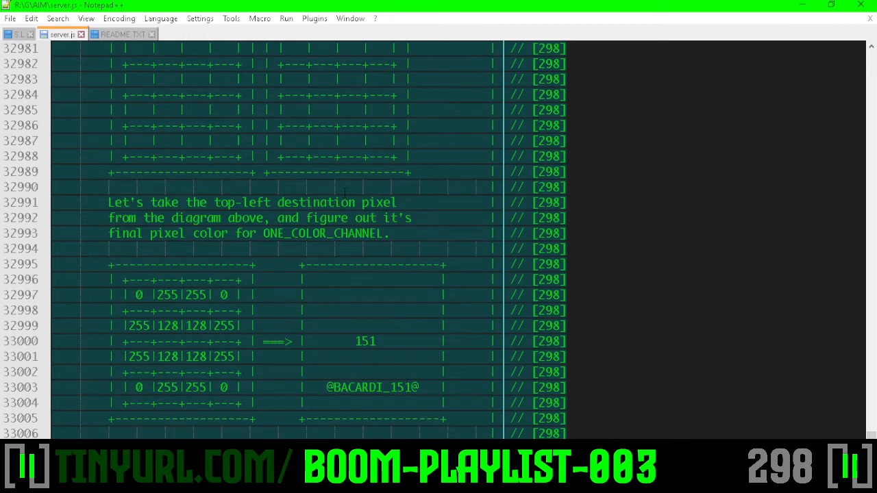
{"action": "scroll", "scroll_direction": "up", "scroll_amount": 3}
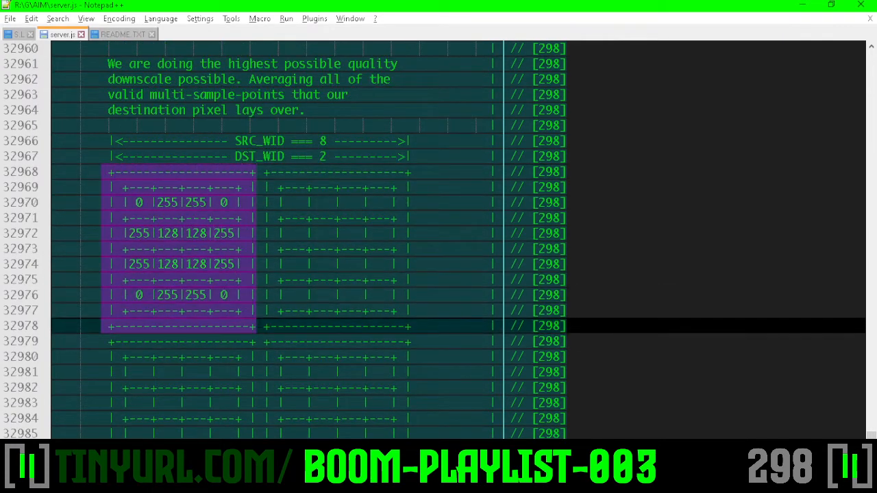
{"action": "scroll", "scroll_direction": "down", "scroll_amount": 3}
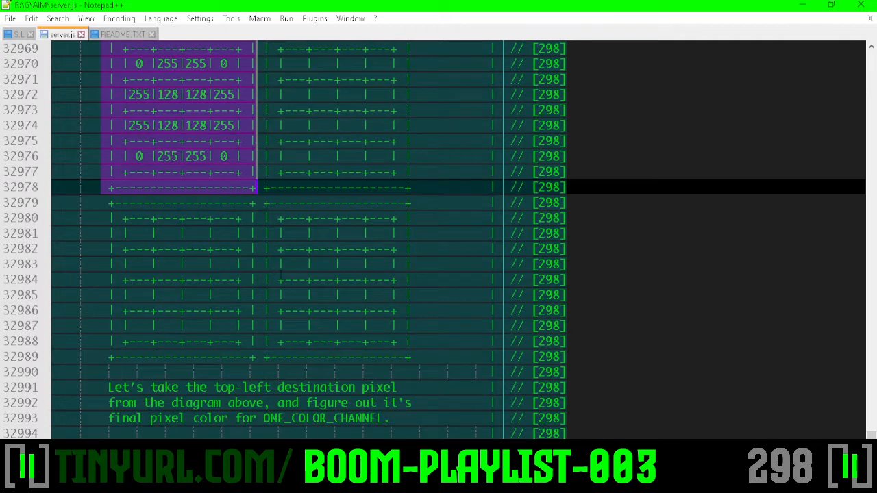
{"action": "scroll", "scroll_direction": "down", "scroll_amount": 3}
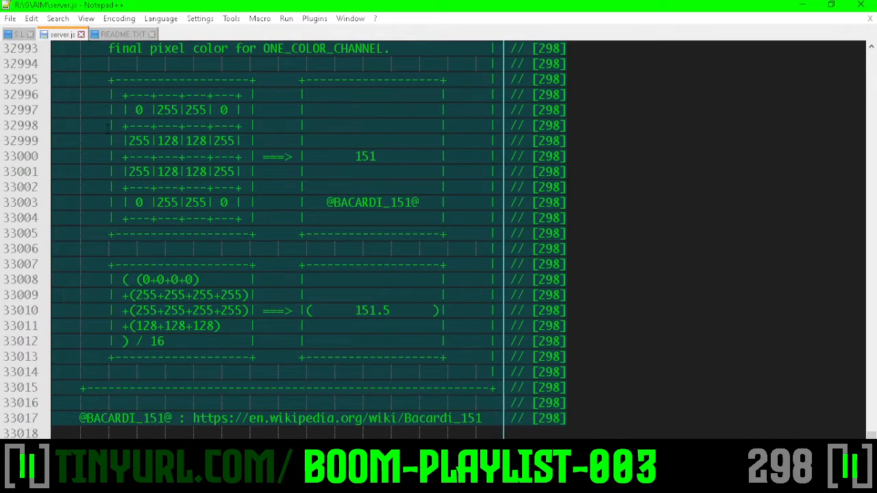
{"action": "left_click_drag", "start_coordinate": [110, 80], "coordinate": [257, 234]}
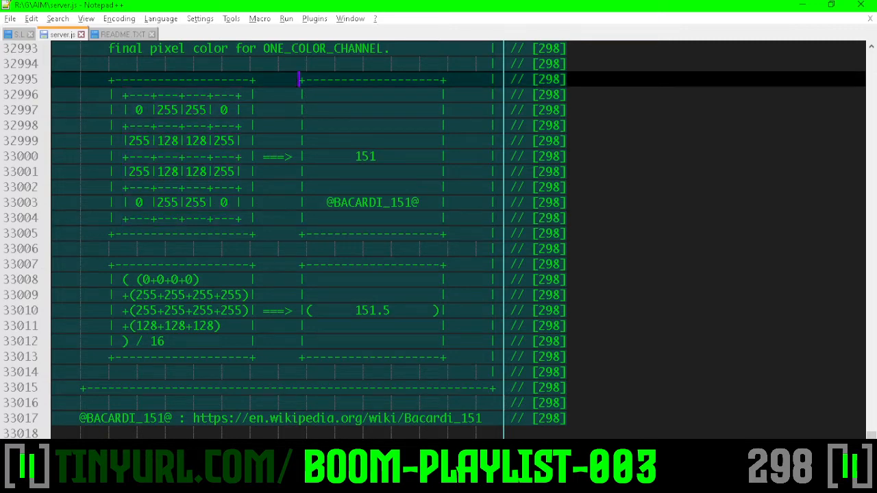
{"action": "left_click_drag", "start_coordinate": [300, 79], "coordinate": [444, 246]}
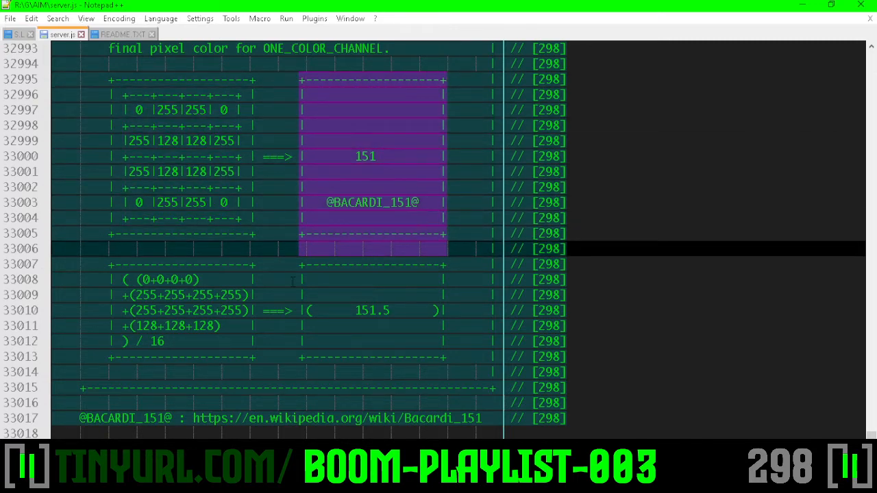
{"action": "scroll", "scroll_direction": "down", "scroll_amount": 3}
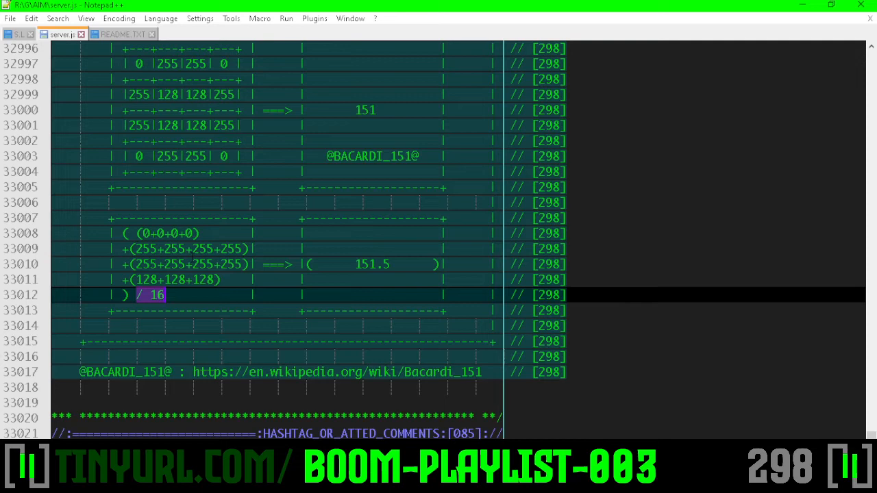
{"action": "scroll", "scroll_direction": "up", "scroll_amount": 3}
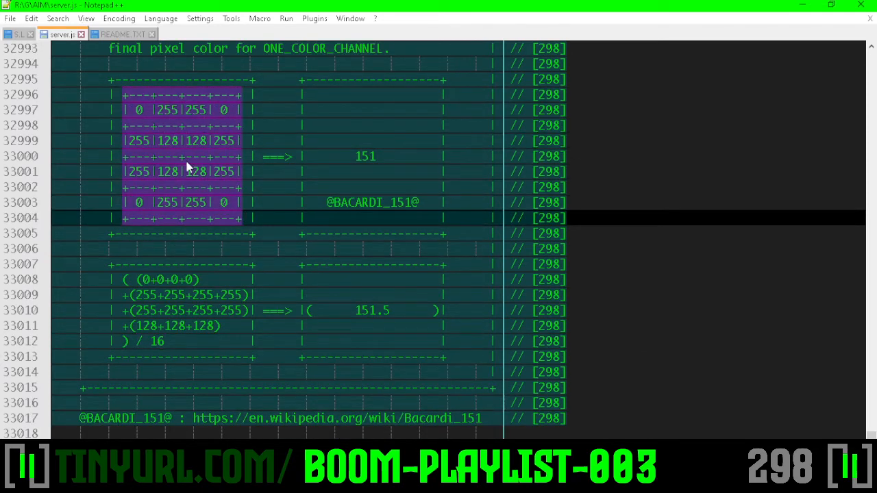
{"action": "scroll", "scroll_direction": "down", "scroll_amount": 3}
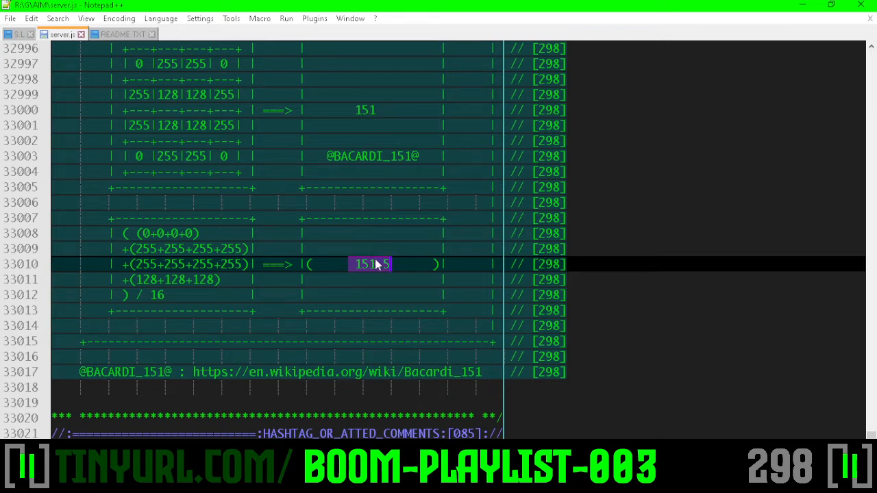
{"action": "mouse_move", "coordinate": [382, 270]}
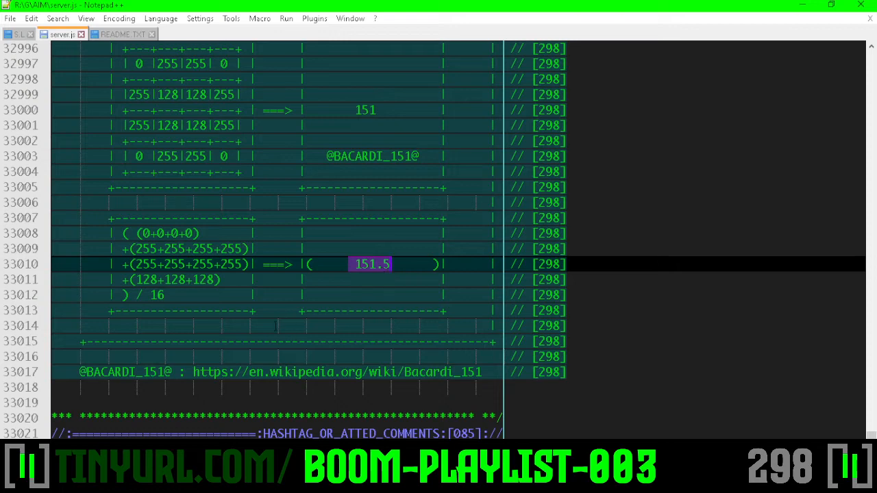
{"action": "scroll", "scroll_direction": "up", "scroll_amount": 3}
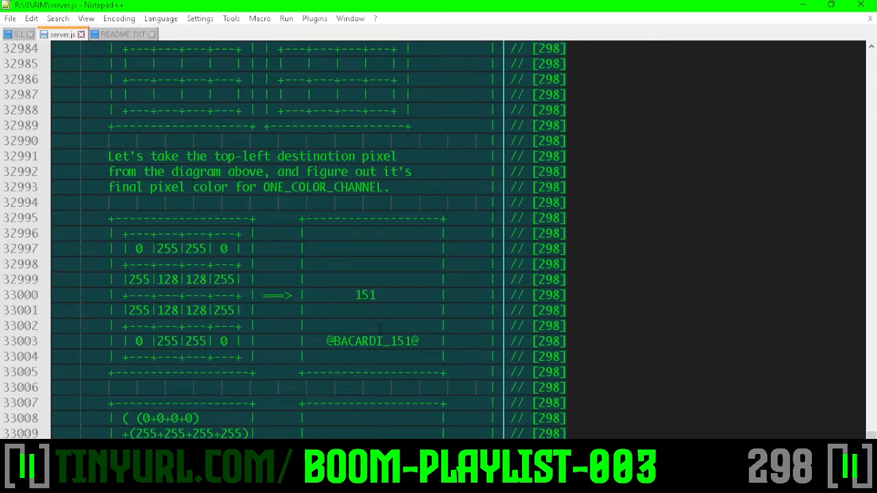
{"action": "scroll", "scroll_direction": "up", "scroll_amount": 3}
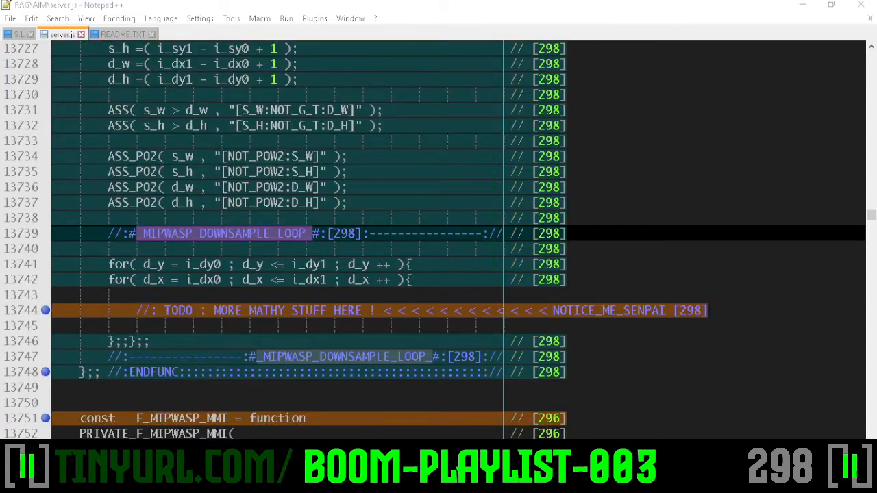
{"action": "scroll", "scroll_direction": "down", "scroll_amount": 3}
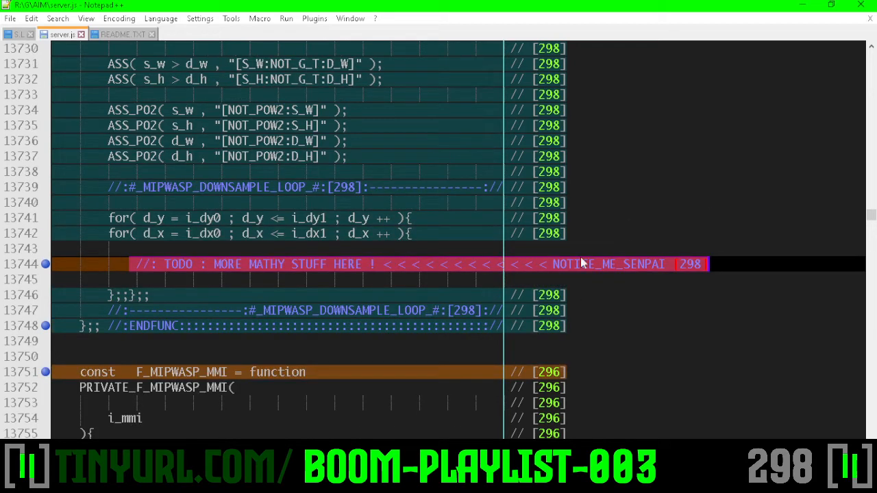
{"action": "scroll", "scroll_direction": "down", "scroll_amount": 3}
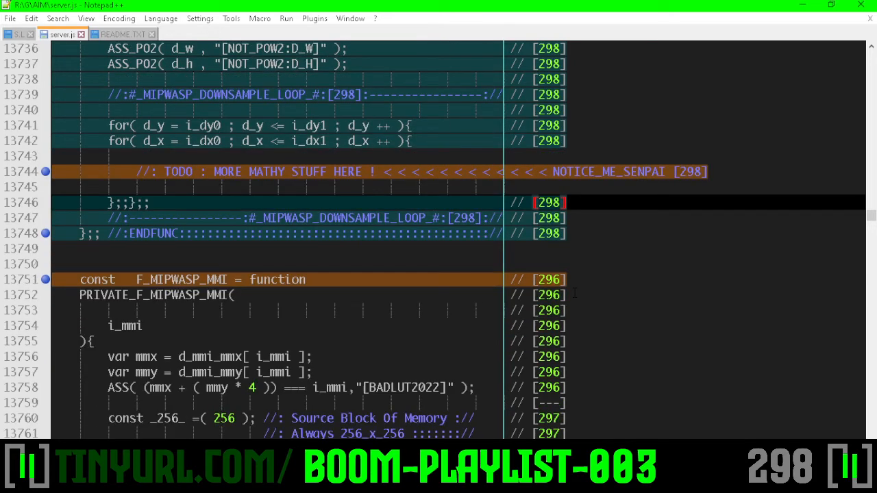
{"action": "scroll", "scroll_direction": "down", "scroll_amount": 3}
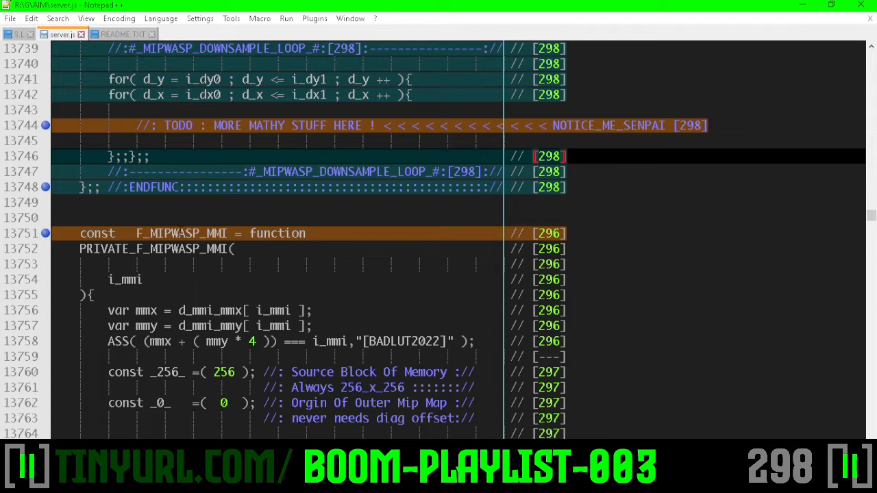
{"action": "double_click", "coordinate": [181, 233]}
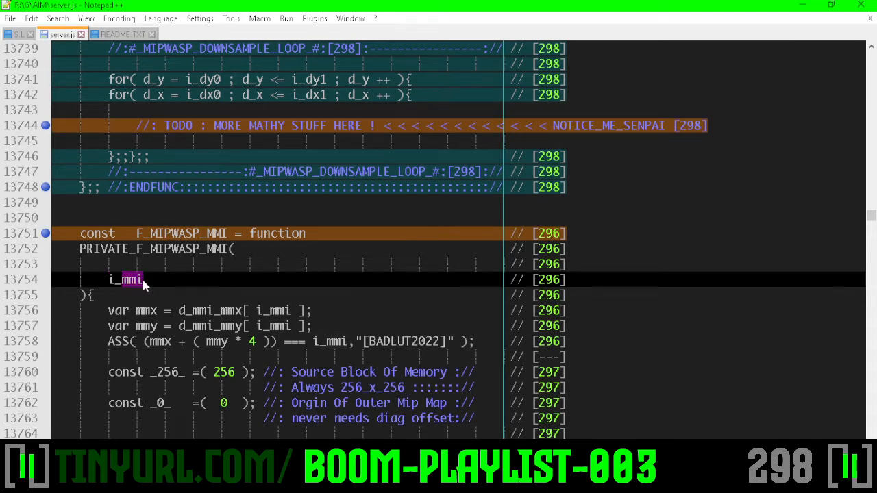
{"action": "scroll", "scroll_direction": "down", "scroll_amount": 3}
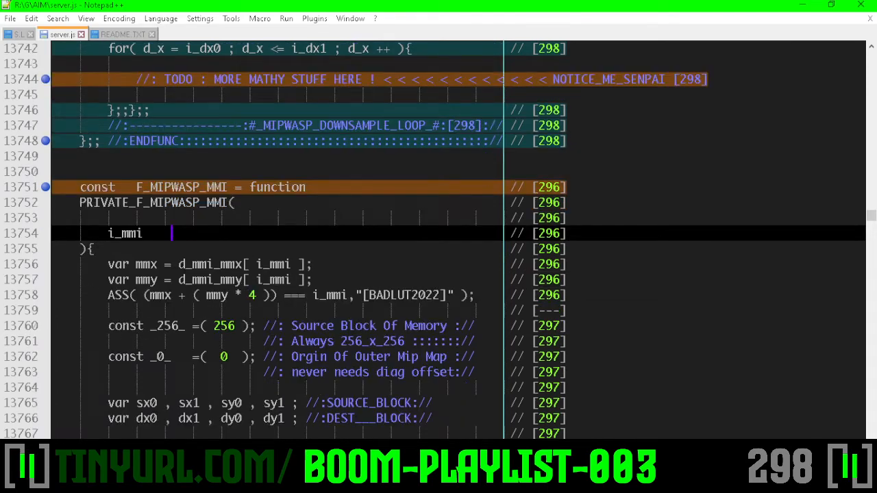
{"action": "scroll", "scroll_direction": "up", "scroll_amount": 3}
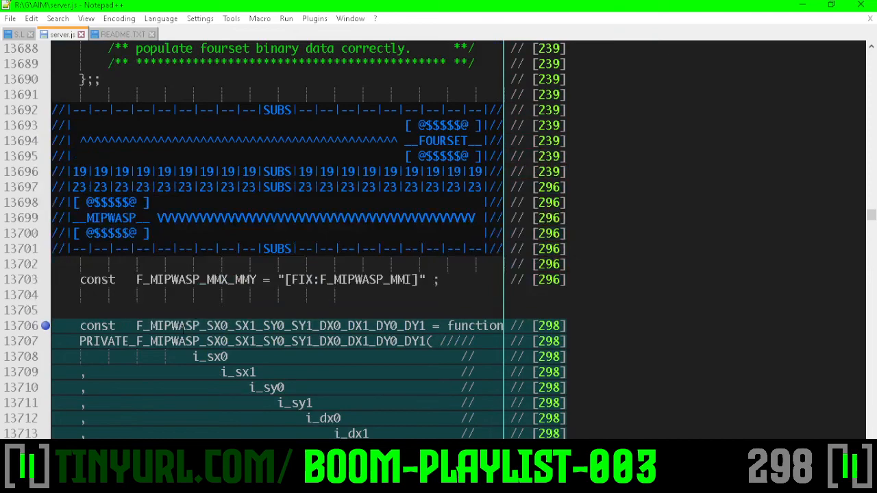
{"action": "scroll", "scroll_direction": "down", "scroll_amount": 3}
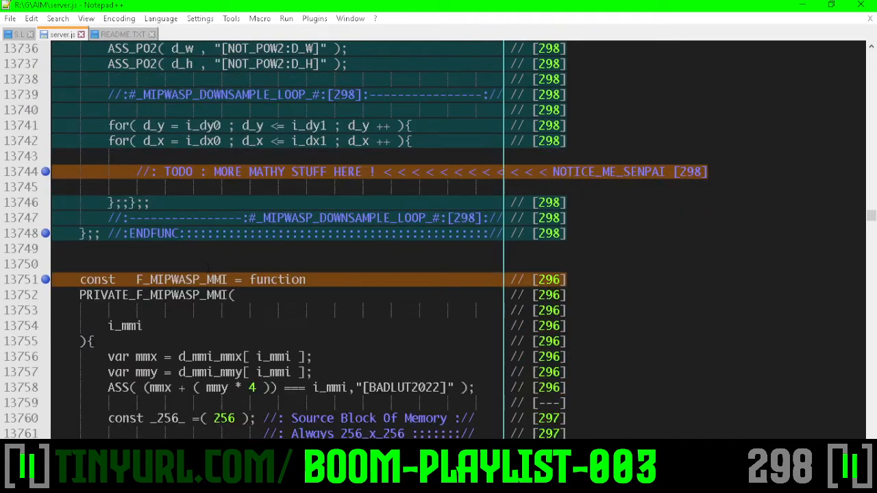
Step: Go to the outer loop's closing braces at line 13830 and type '//:NEXT['
{"action": "scroll", "scroll_direction": "down", "scroll_amount": 3}
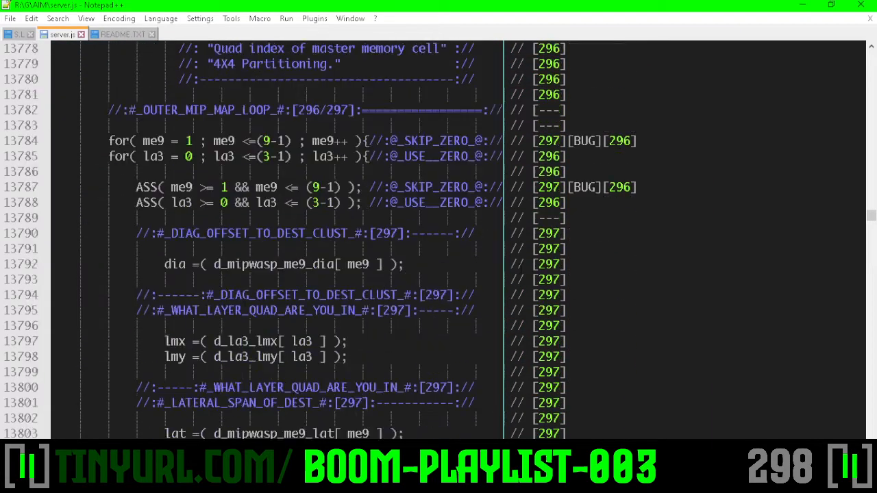
{"action": "scroll", "scroll_direction": "down", "scroll_amount": 3}
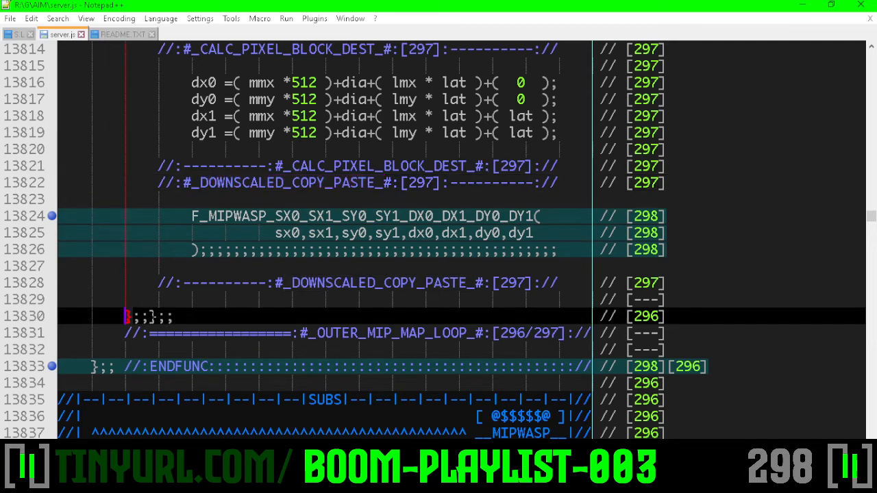
{"action": "scroll", "scroll_direction": "up", "scroll_amount": 3}
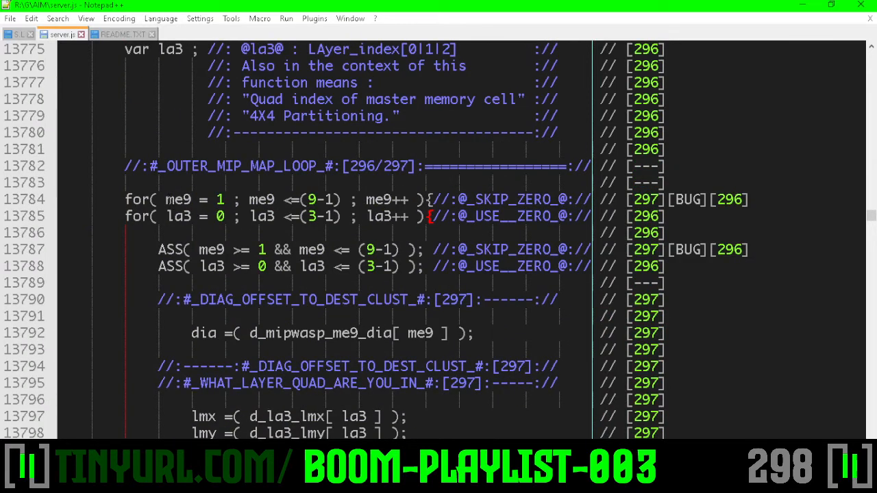
{"action": "scroll", "scroll_direction": "down", "scroll_amount": 3}
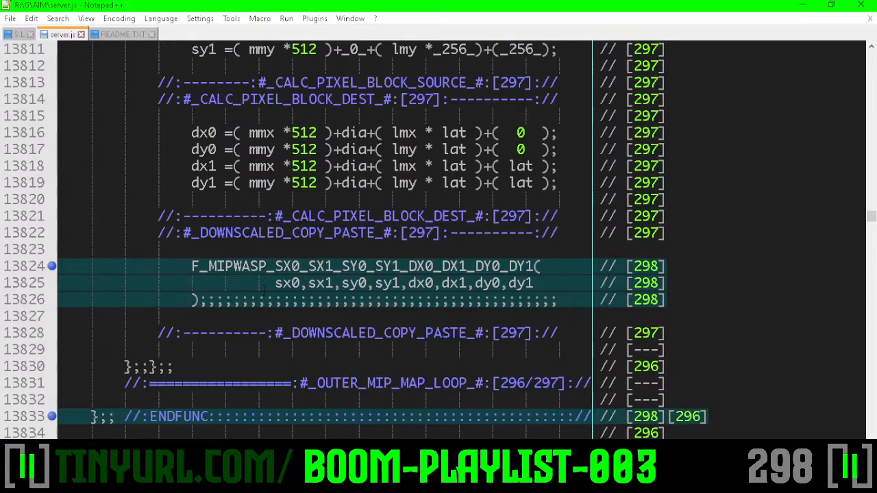
{"action": "scroll", "scroll_direction": "down", "scroll_amount": 3}
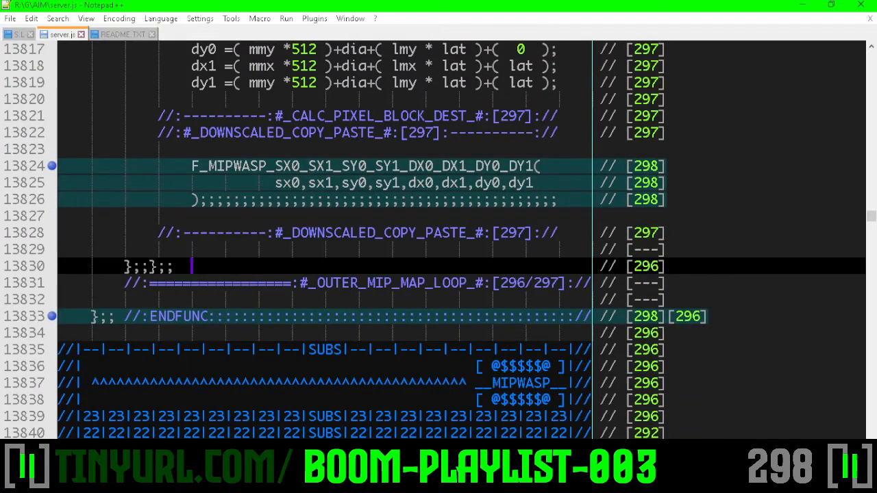
{"action": "type", "text": "//:NEXT["}
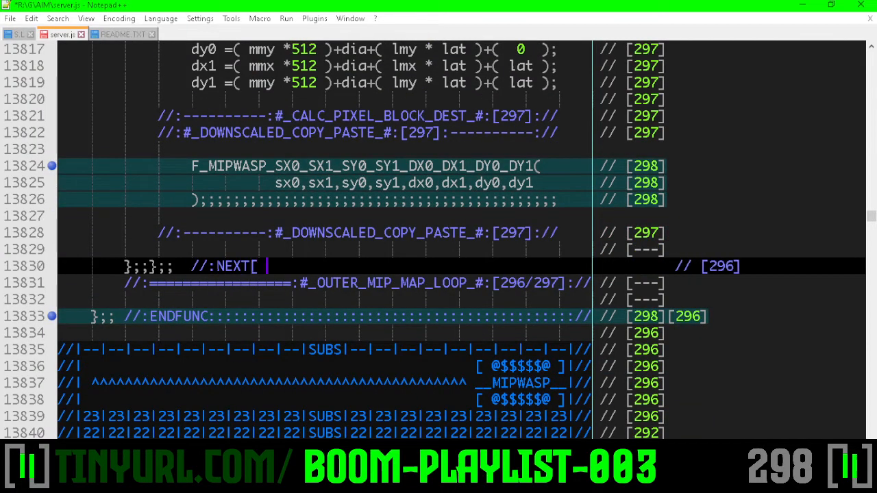
Step: Add 'me9 ,' to the NEXT comment, select its blank padding, and bookmark line 13830
{"action": "type", "text": "me9 ,"}
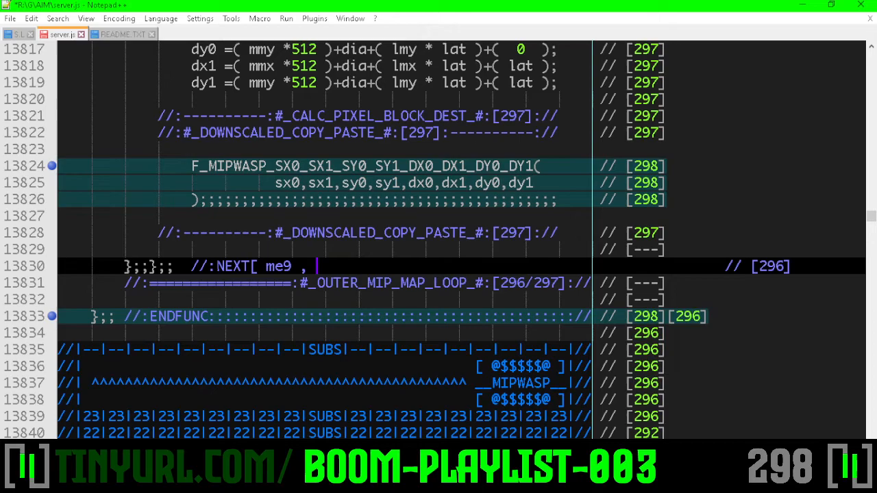
{"action": "scroll", "scroll_direction": "up", "scroll_amount": 3}
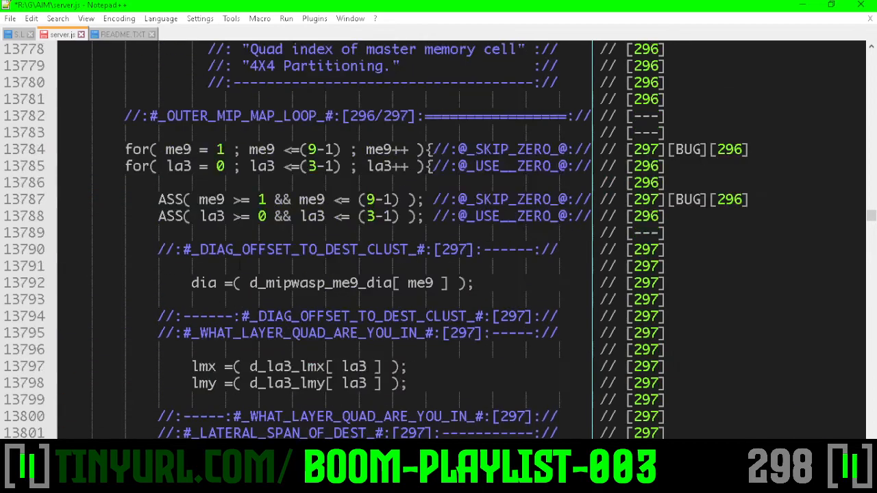
{"action": "scroll", "scroll_direction": "down", "scroll_amount": 3}
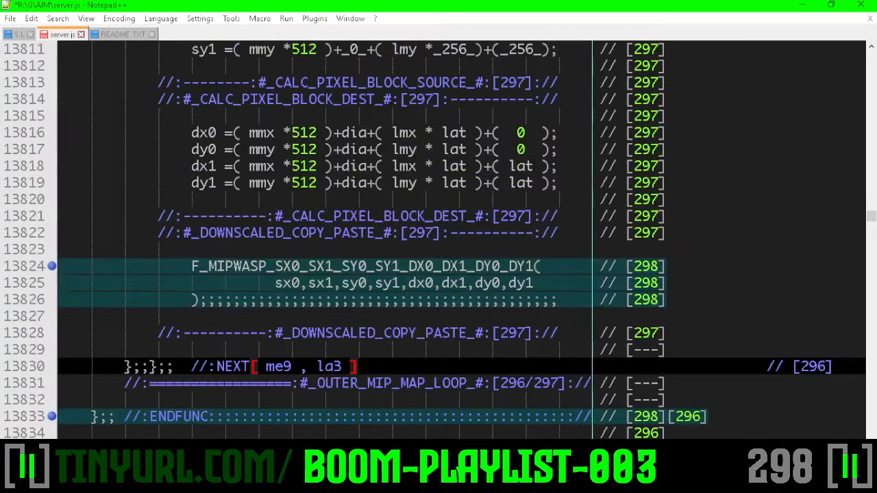
{"action": "scroll", "scroll_direction": "down", "scroll_amount": 3}
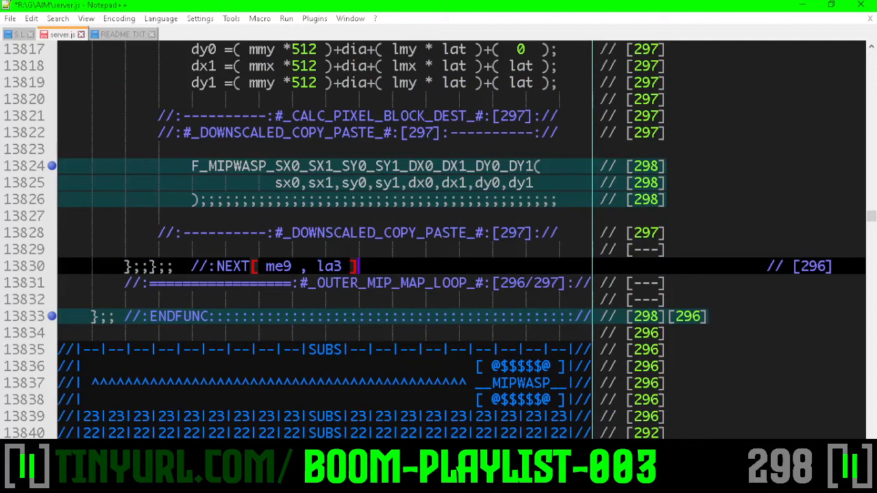
{"action": "left_click", "coordinate": [357, 267]}
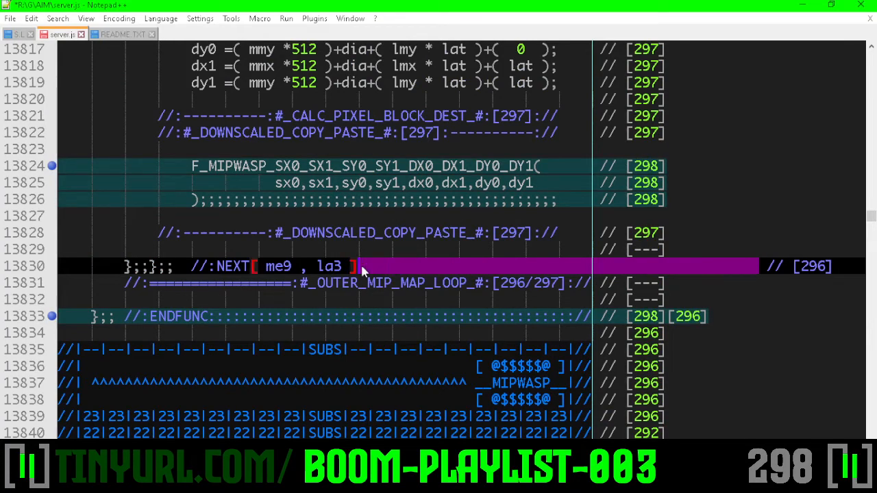
{"action": "left_click", "coordinate": [432, 266]}
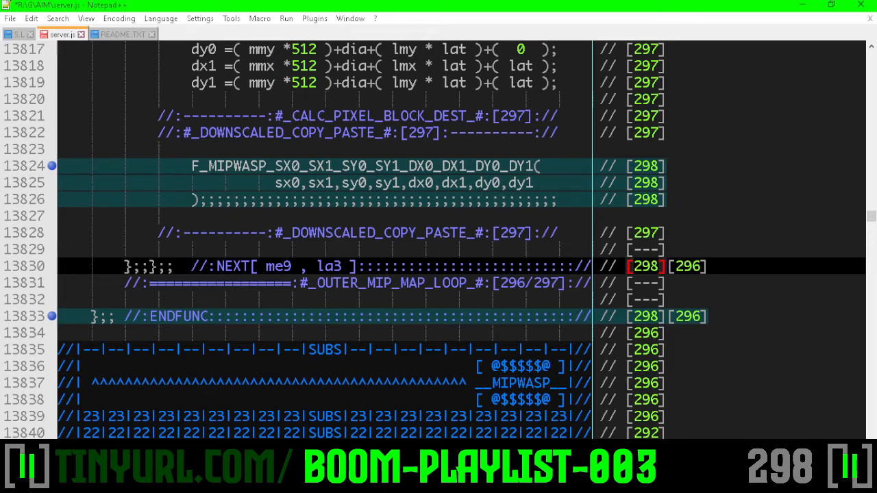
{"action": "left_click", "coordinate": [106, 278]}
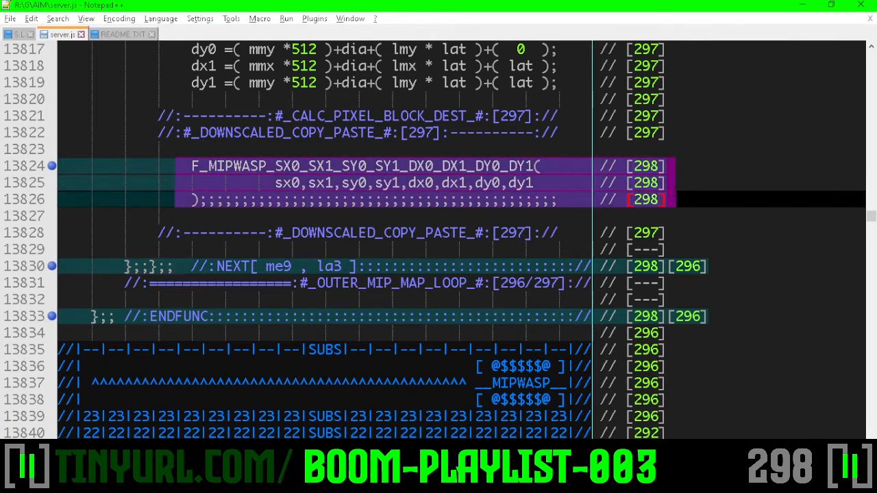
{"action": "mouse_move", "coordinate": [675, 198]}
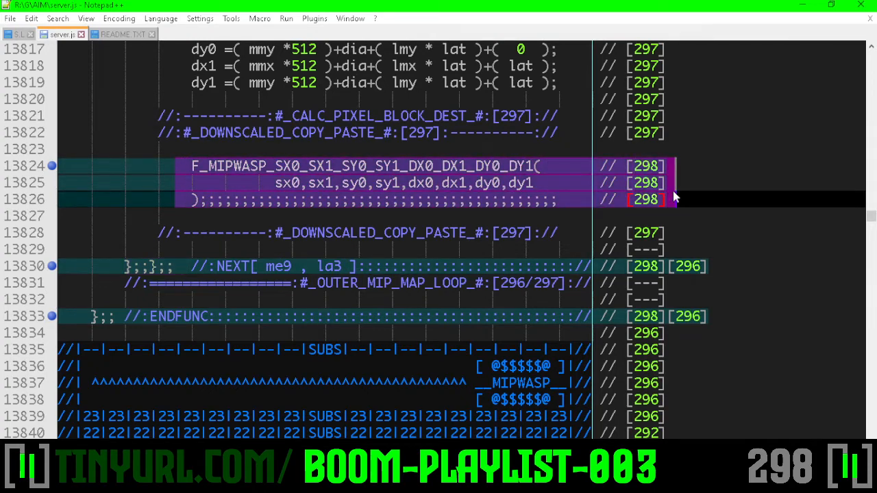
{"action": "mouse_move", "coordinate": [678, 202]}
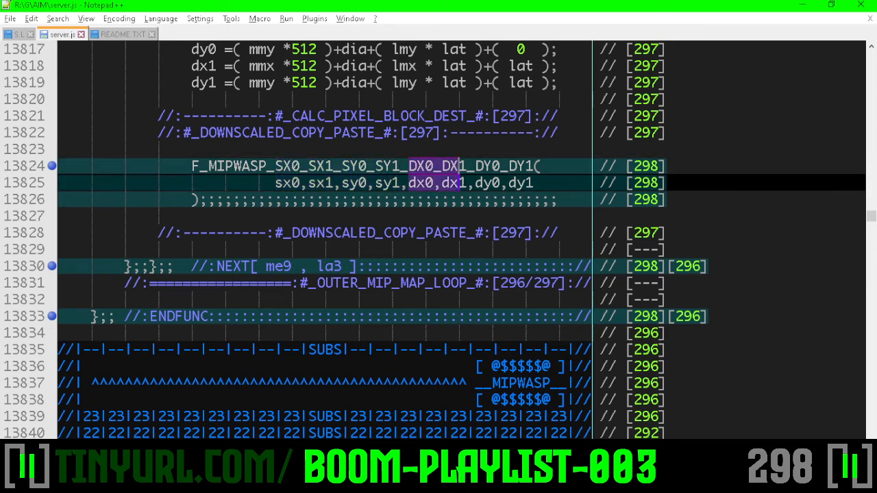
{"action": "scroll", "scroll_direction": "up", "scroll_amount": 3}
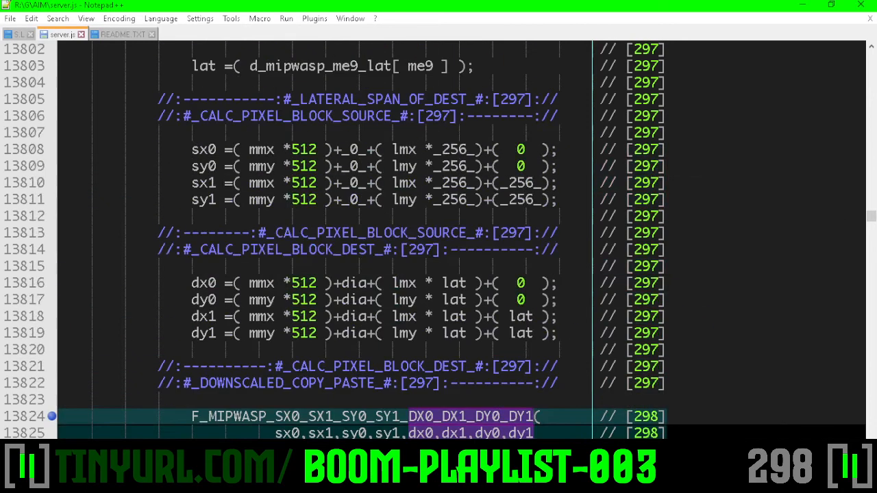
{"action": "left_click_drag", "start_coordinate": [192, 150], "coordinate": [558, 199]}
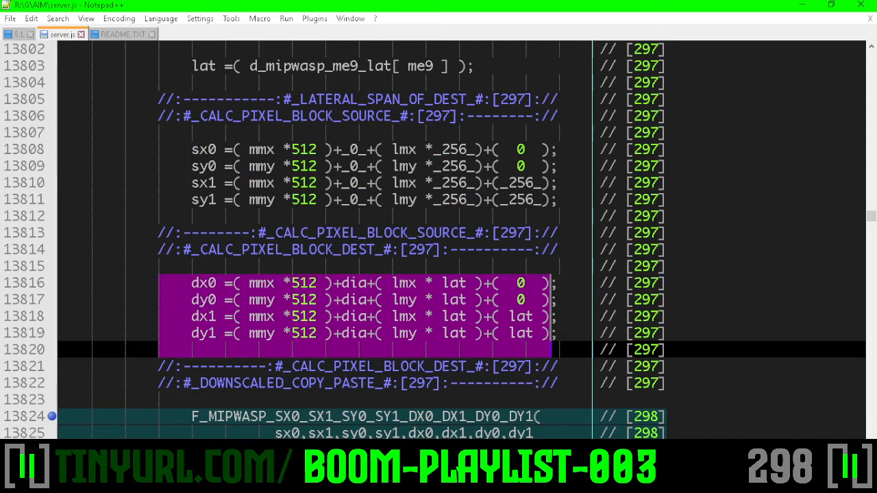
{"action": "left_click", "coordinate": [643, 300]}
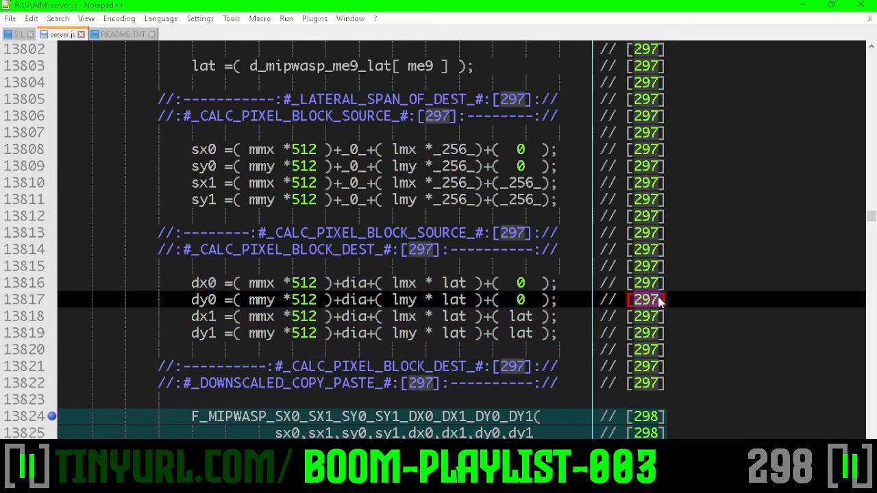
{"action": "scroll", "scroll_direction": "down", "scroll_amount": 3}
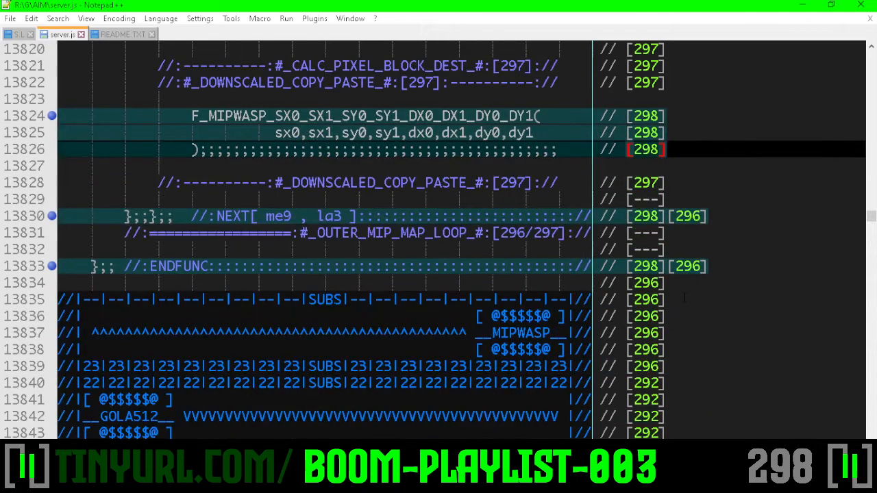
Step: Scroll past the [297] changelog, averaging diagram and [298] delta note, then return to the file top
{"action": "scroll", "scroll_direction": "down", "scroll_amount": 3}
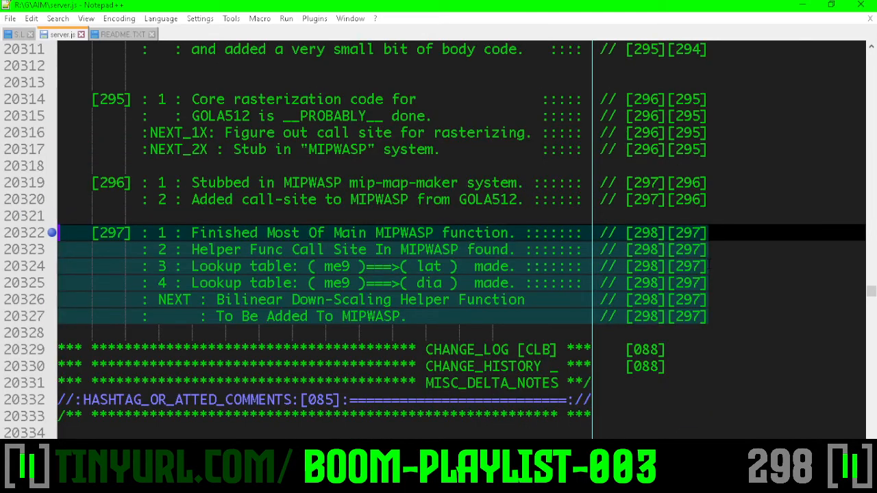
{"action": "scroll", "scroll_direction": "down", "scroll_amount": 3}
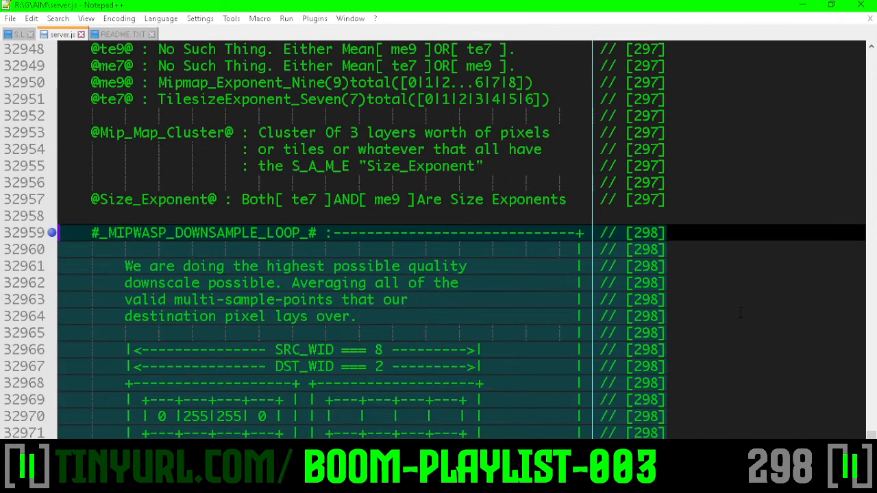
{"action": "scroll", "scroll_direction": "down", "scroll_amount": 3}
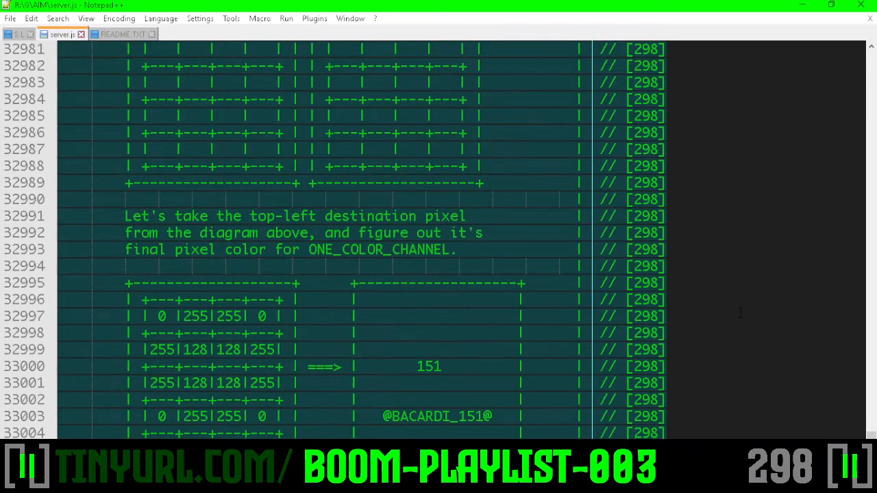
{"action": "scroll", "scroll_direction": "down", "scroll_amount": 3}
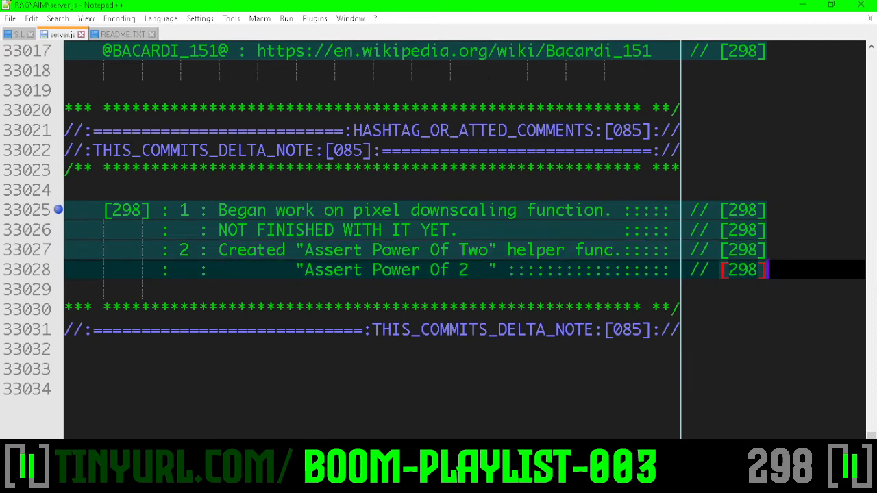
{"action": "key", "text": "ctrl+Home"}
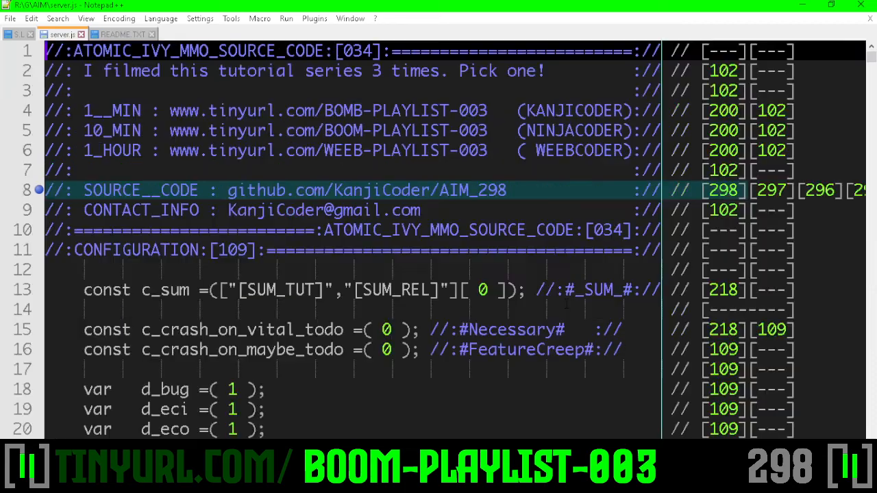